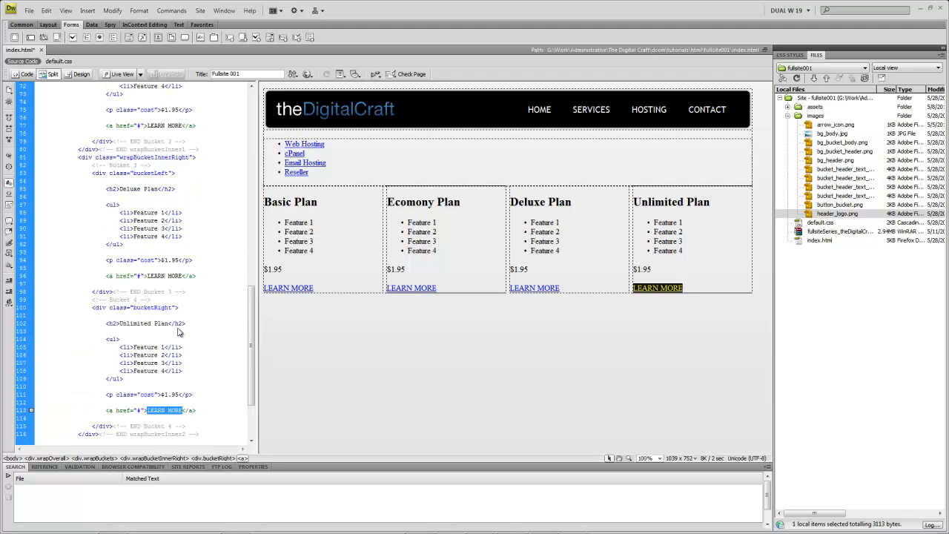
- Replace the Basic Plan's LEARN MORE text with button_bucket.png, alt text 'Learn More about our Basic Plan'
scroll("up", 3)
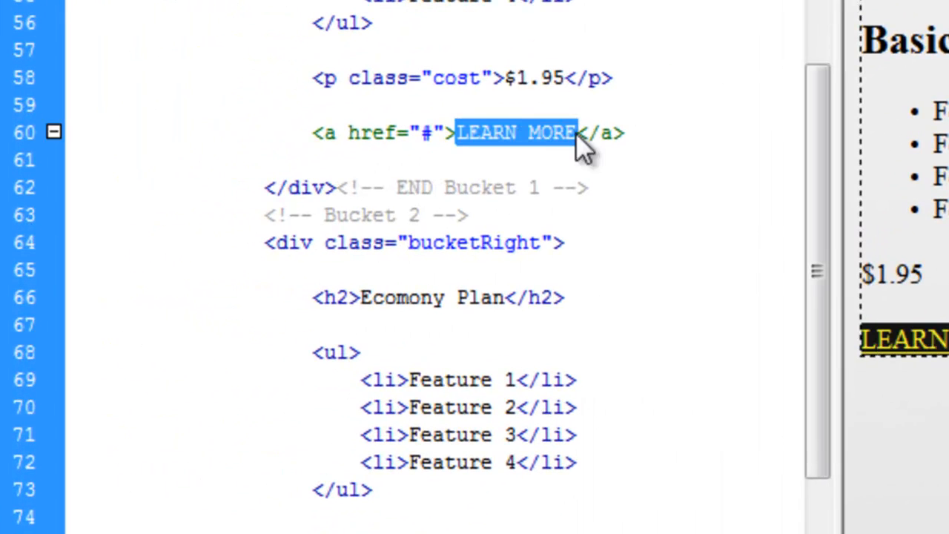
key("Delete")
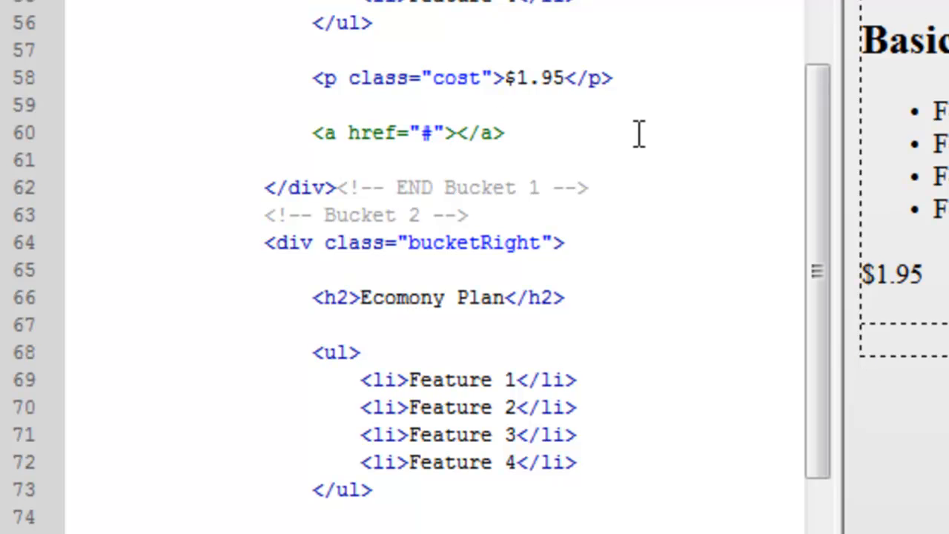
left_click(452, 133)
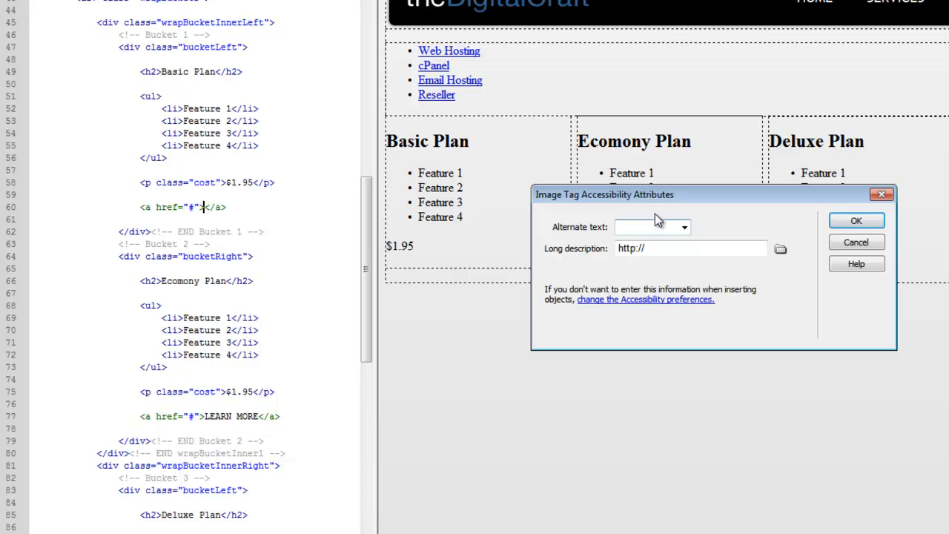
type("Learn")
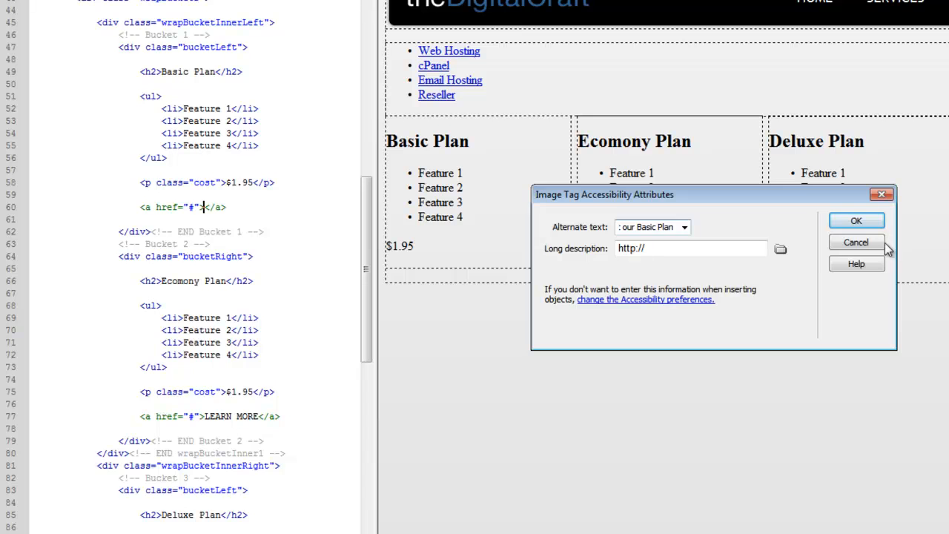
left_click(855, 219)
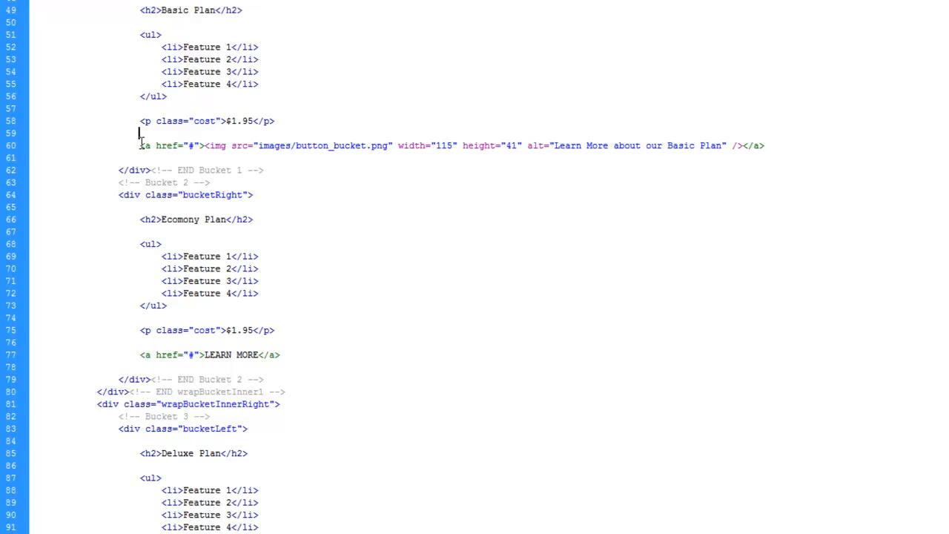
- Paste the Basic image link over the other plans' links and rename alt texts to Deluxe and Unlimited
left_click(765, 145)
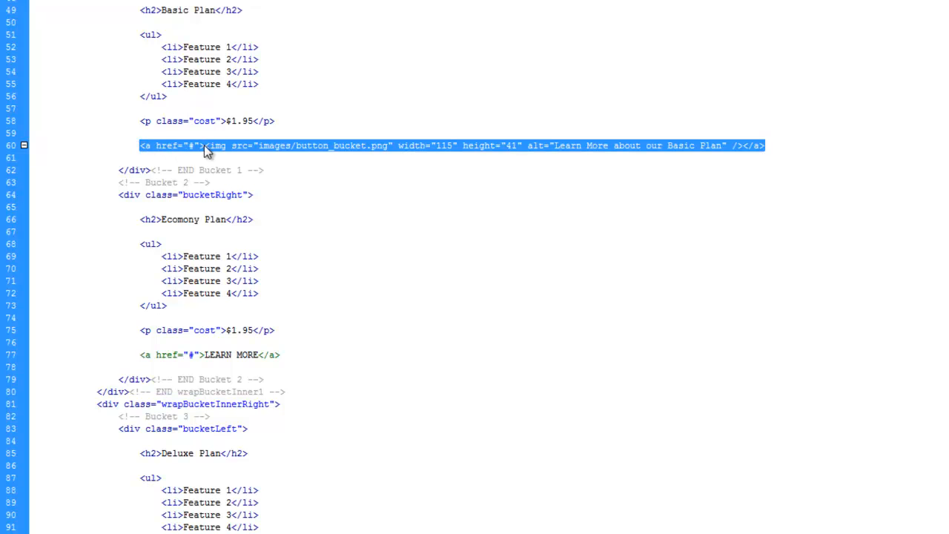
mouse_move(294, 153)
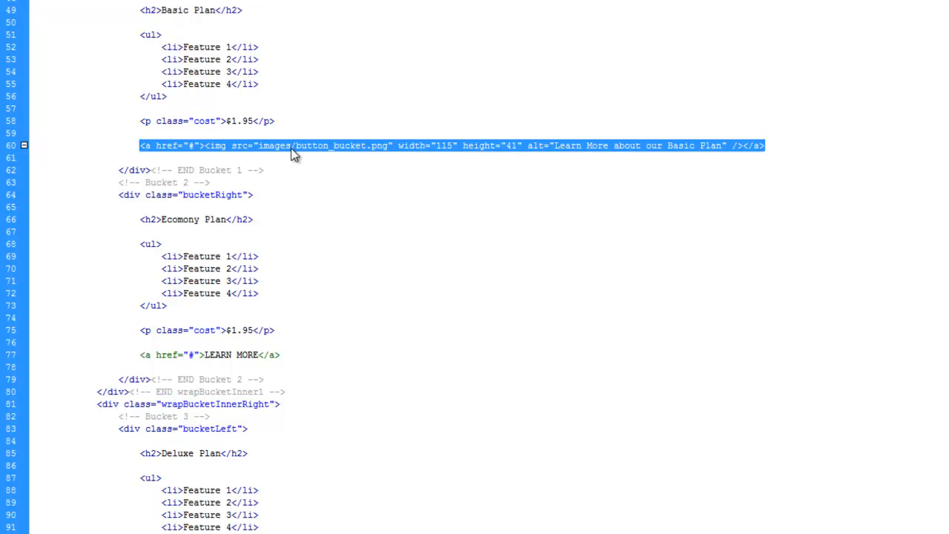
scroll("down", 3)
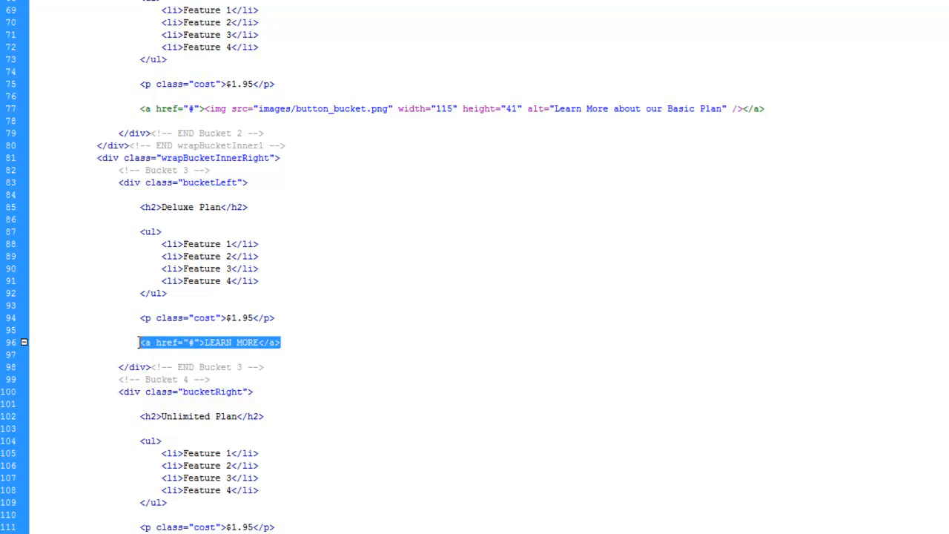
left_click(687, 108)
type("Economy")
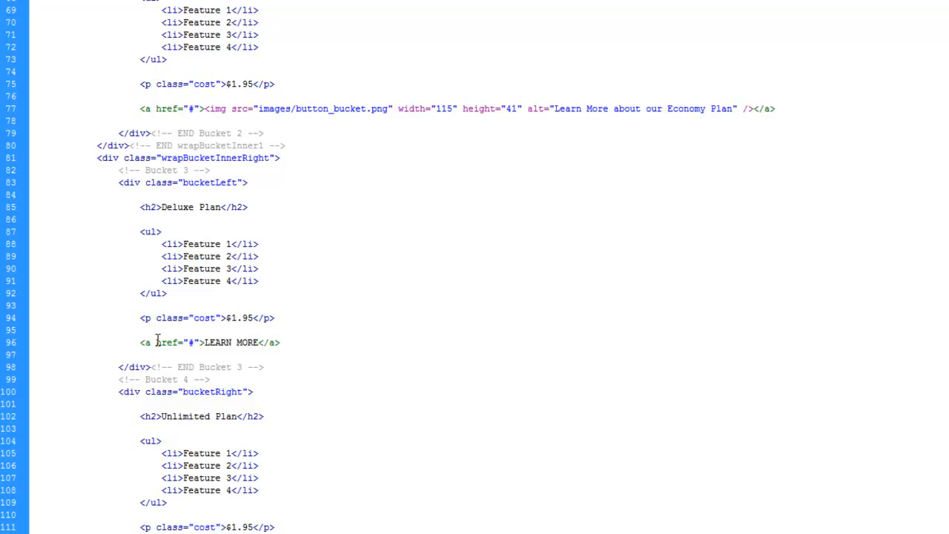
left_click_drag(139, 341, 284, 341)
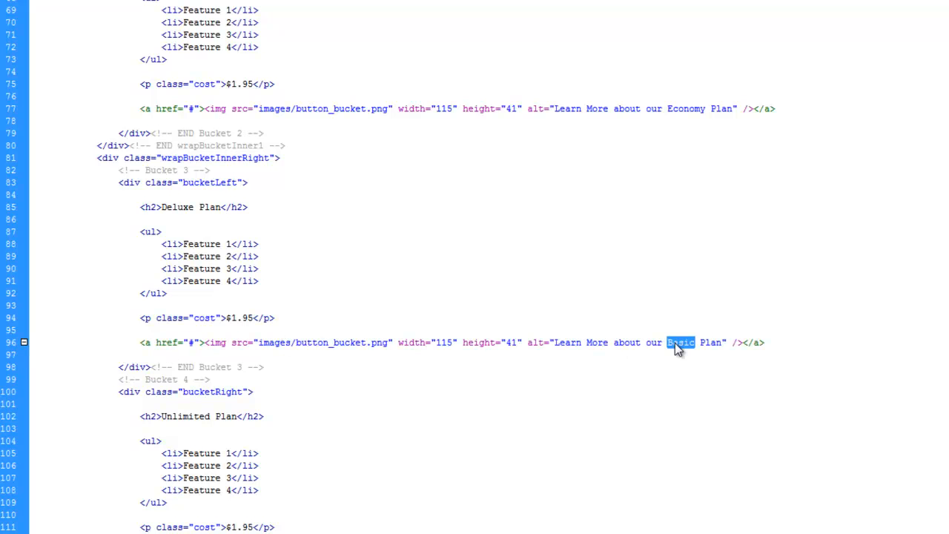
type("Deluxe")
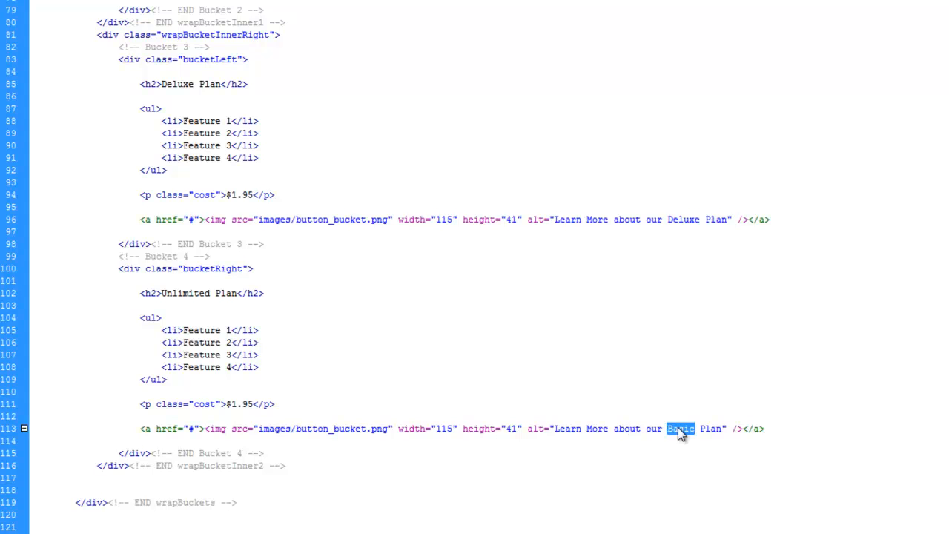
type("Unlimited")
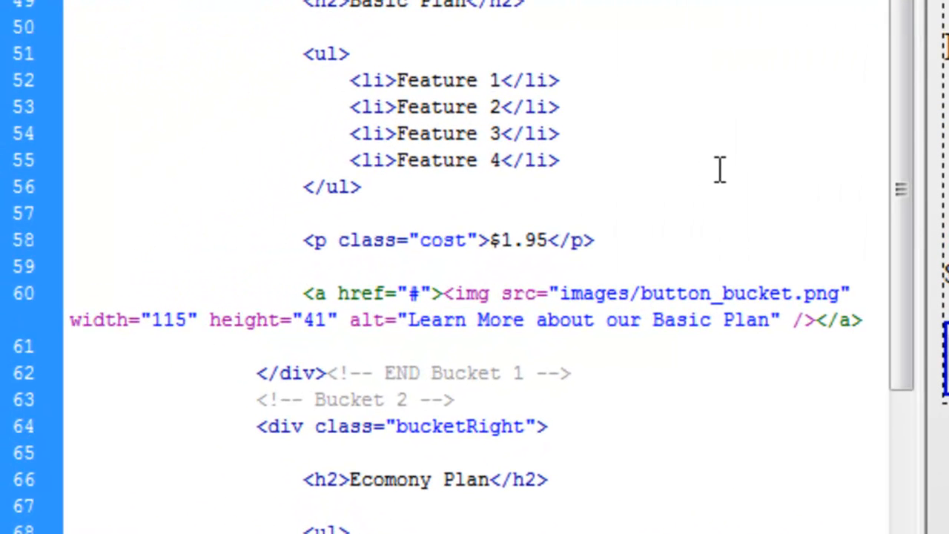
left_click(267, 213)
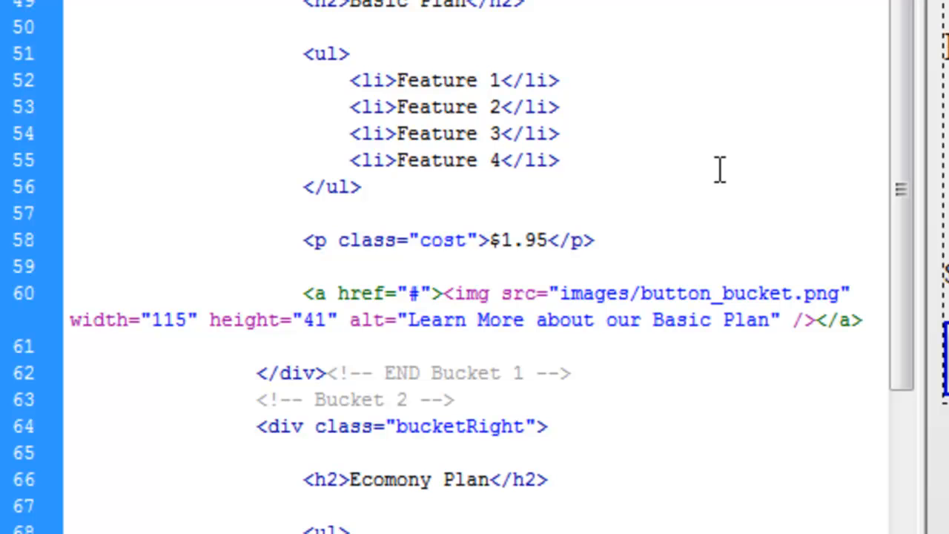
- Add <div class="bucketBottom"> before the Basic Plan price and review the remaining buckets
left_click(255, 214)
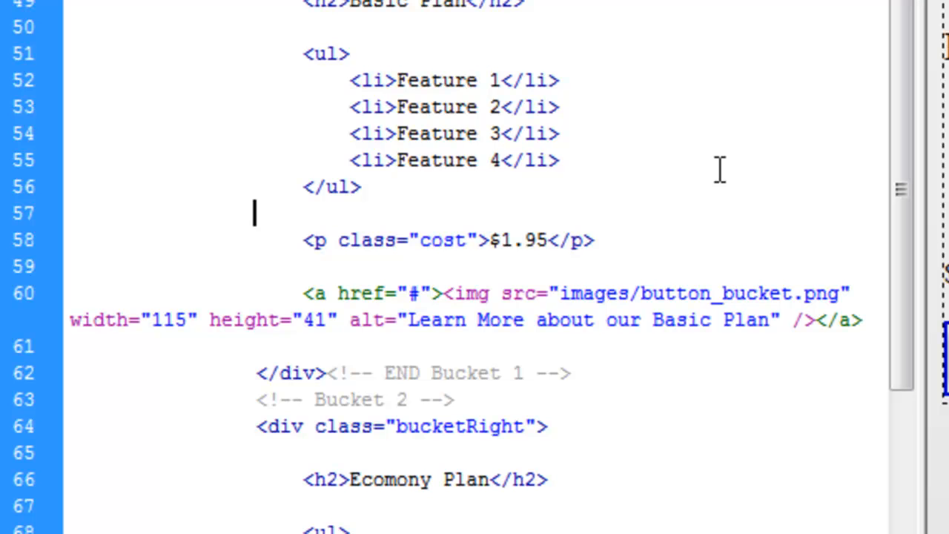
type("<div class=\"bucketBottom\">")
left_click(477, 346)
type("</div>")
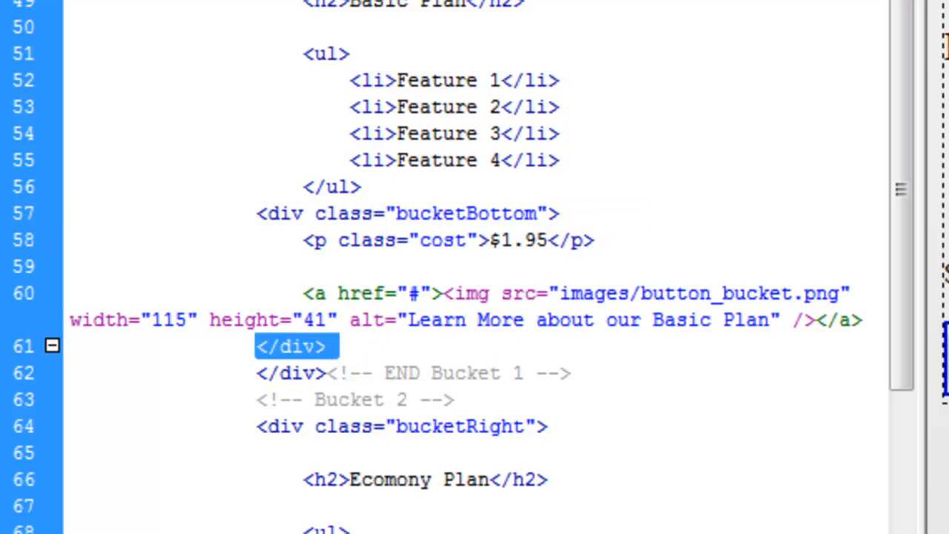
mouse_move(547, 320)
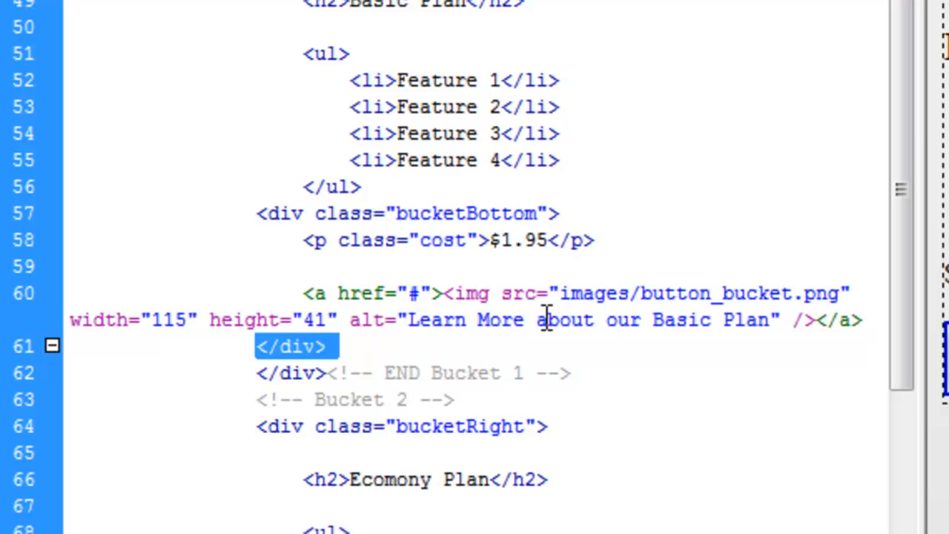
scroll("up", 3)
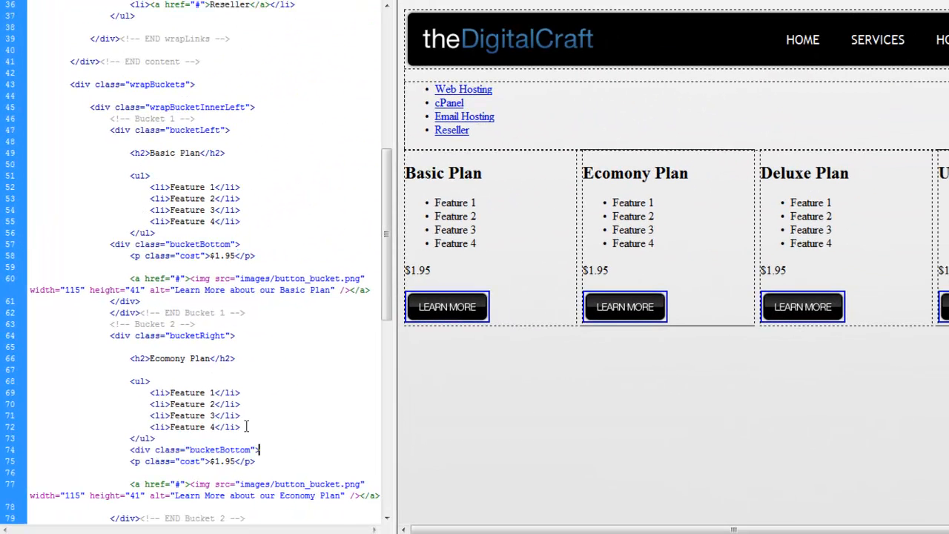
scroll("down", 3)
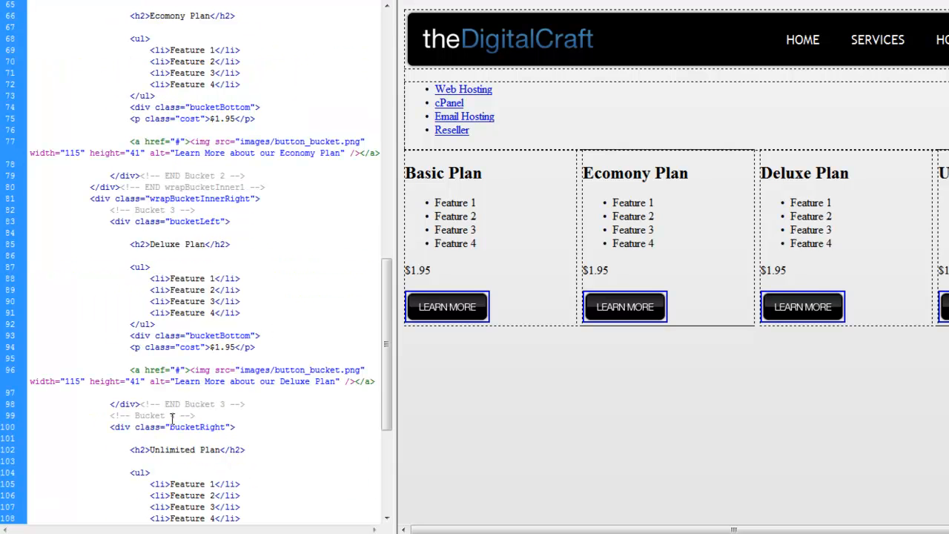
scroll("down", 3)
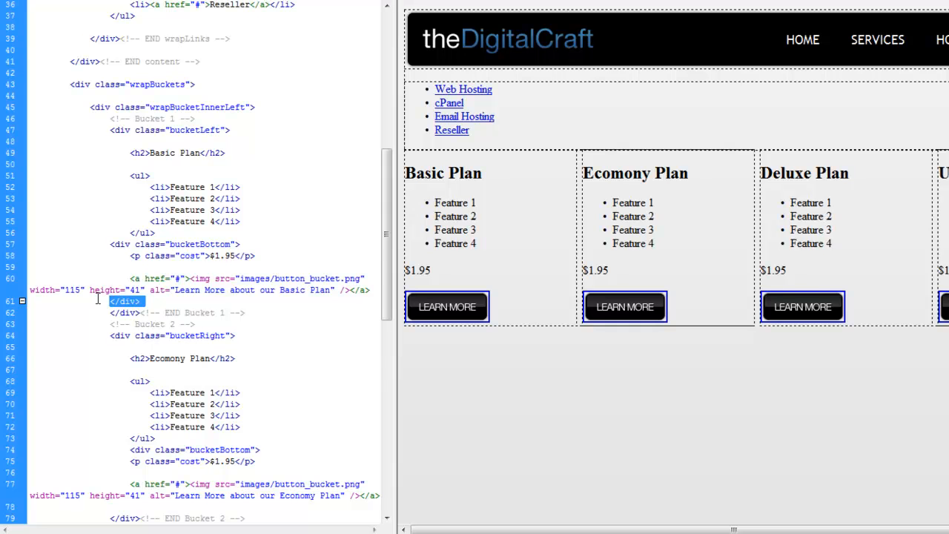
scroll("down", 3)
type("</div>")
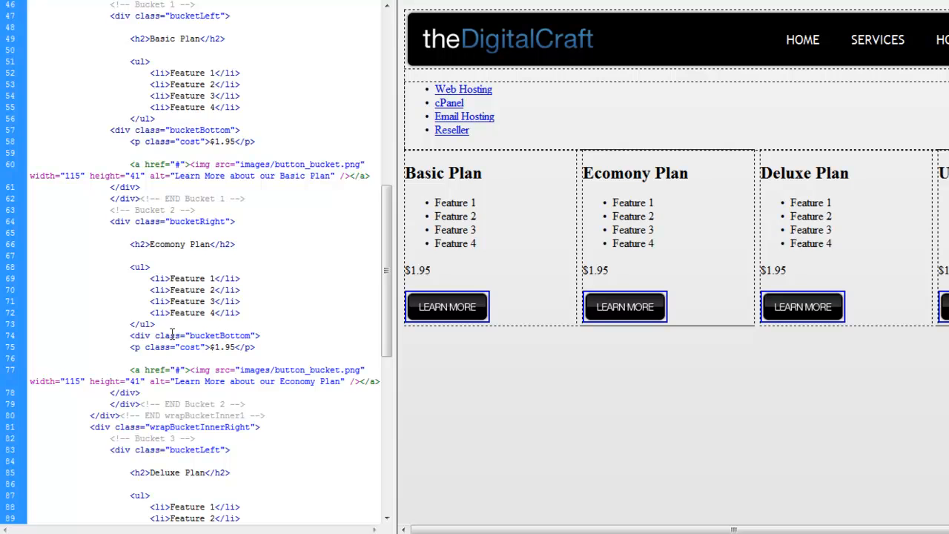
scroll("down", 3)
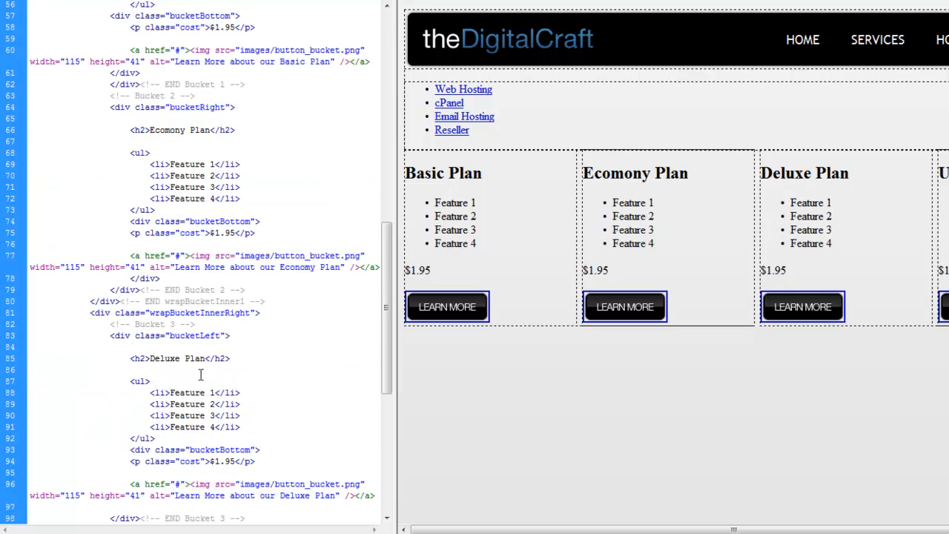
scroll("down", 3)
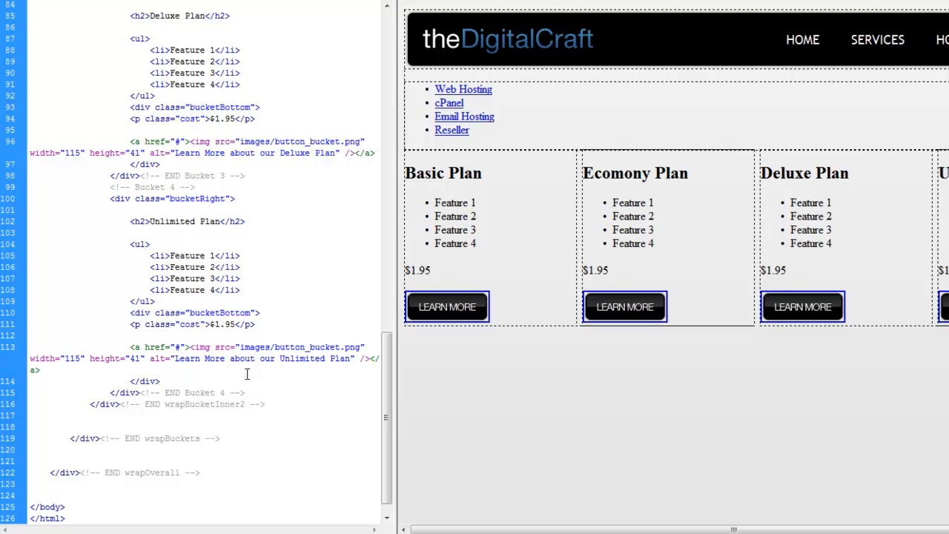
mouse_move(151, 324)
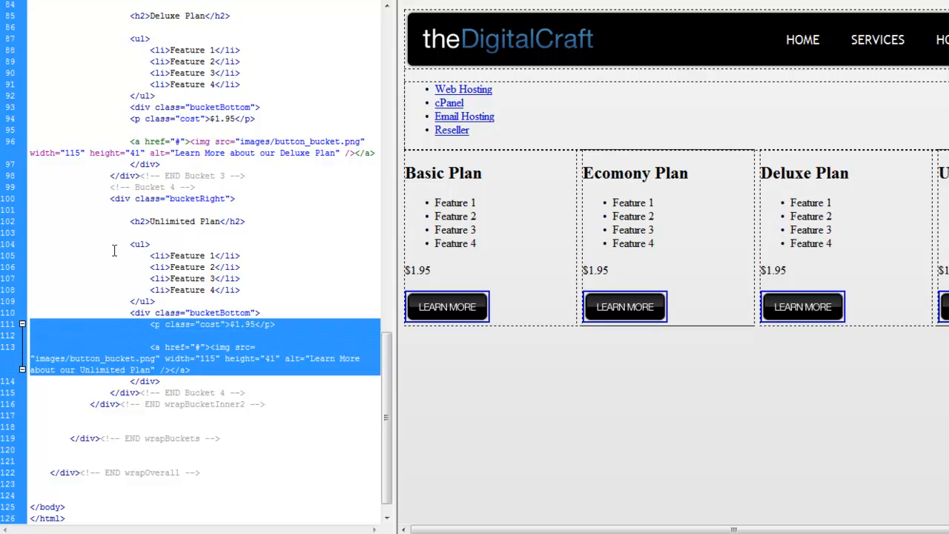
- Add <!-- END Bucket Bottom --> after each closing bucketBottom div and check all four buckets
left_click(359, 141)
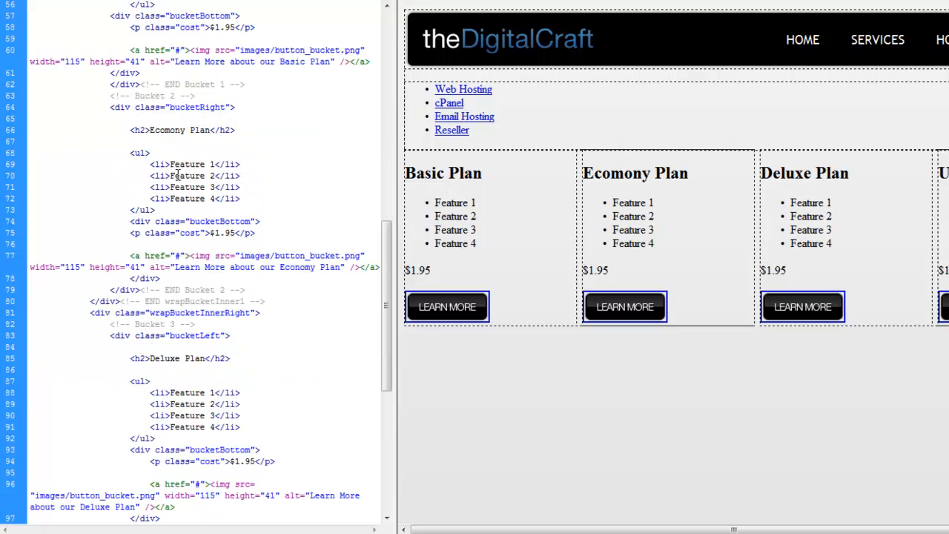
mouse_move(9, 237)
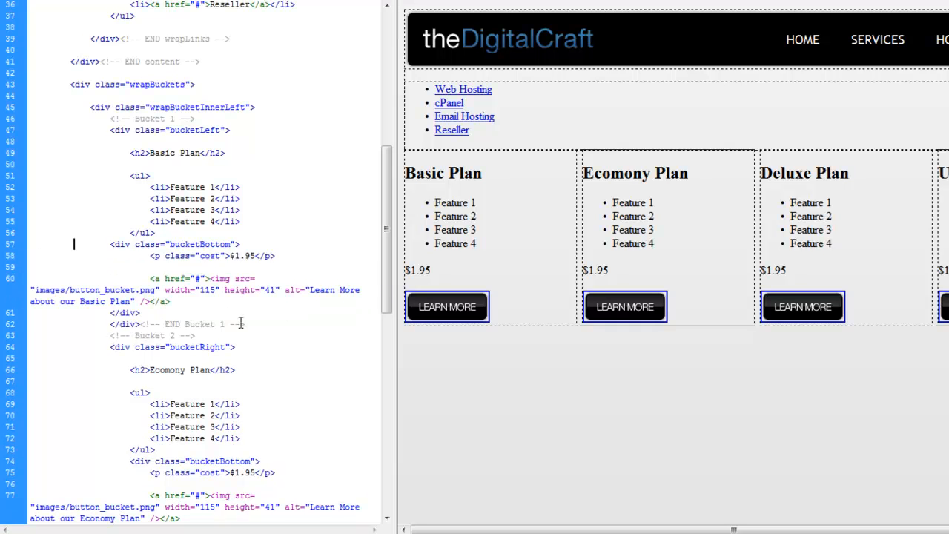
double_click(178, 324)
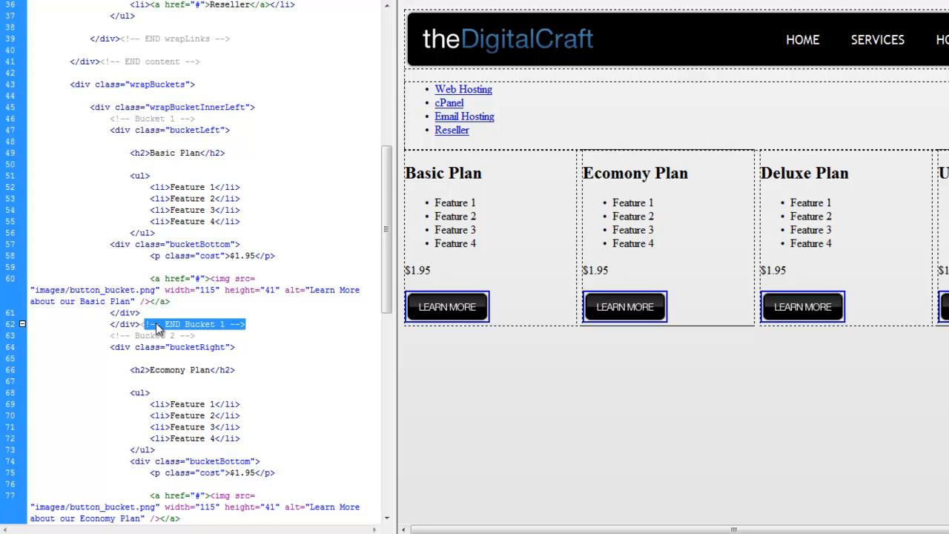
left_click(249, 324)
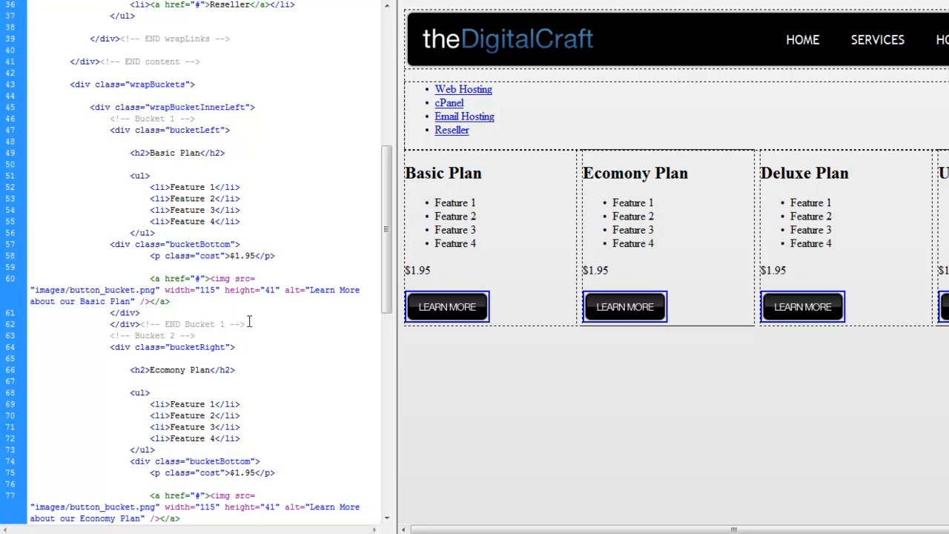
left_click_drag(111, 243, 125, 311)
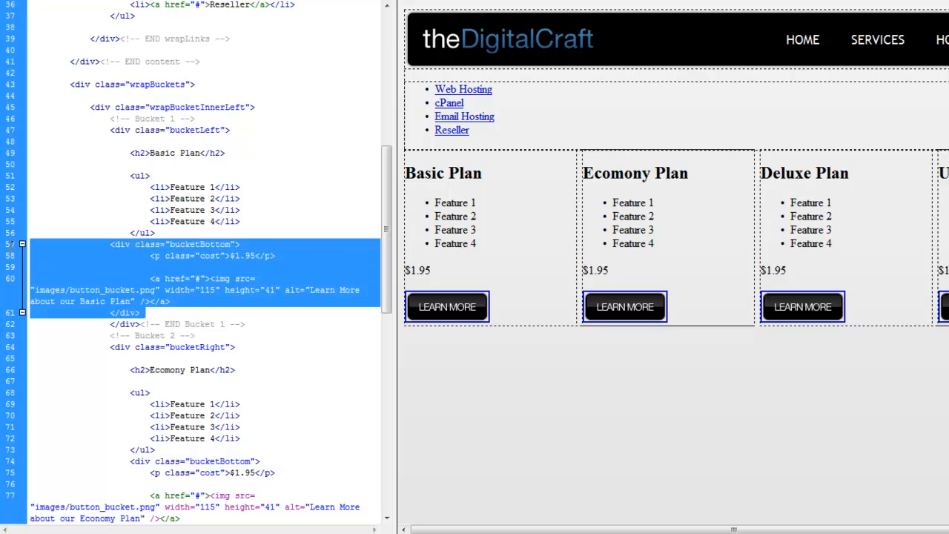
left_click(251, 325)
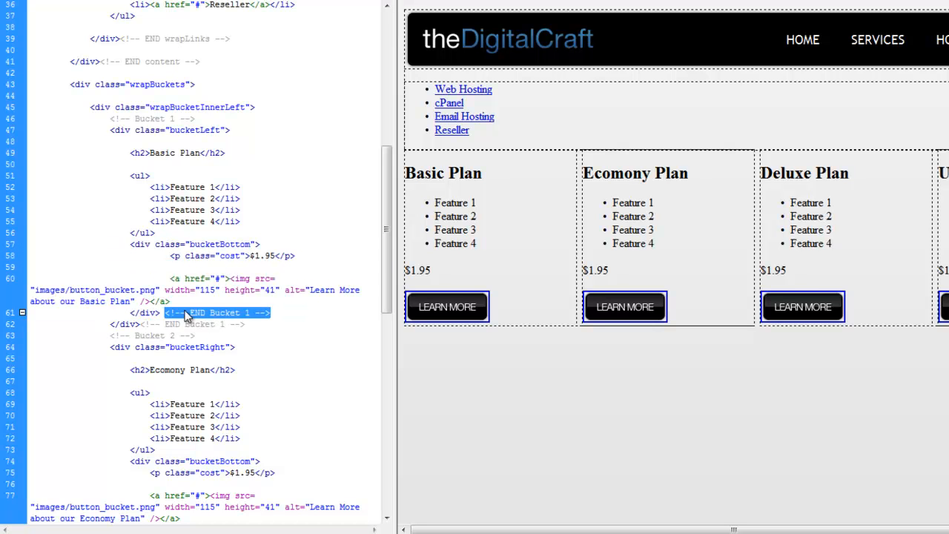
mouse_move(225, 324)
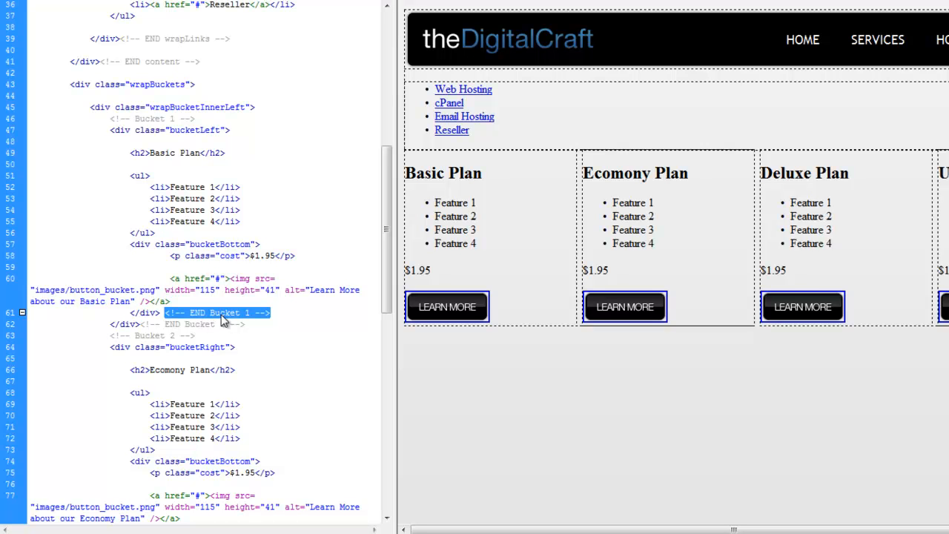
mouse_move(258, 323)
type("Bottom")
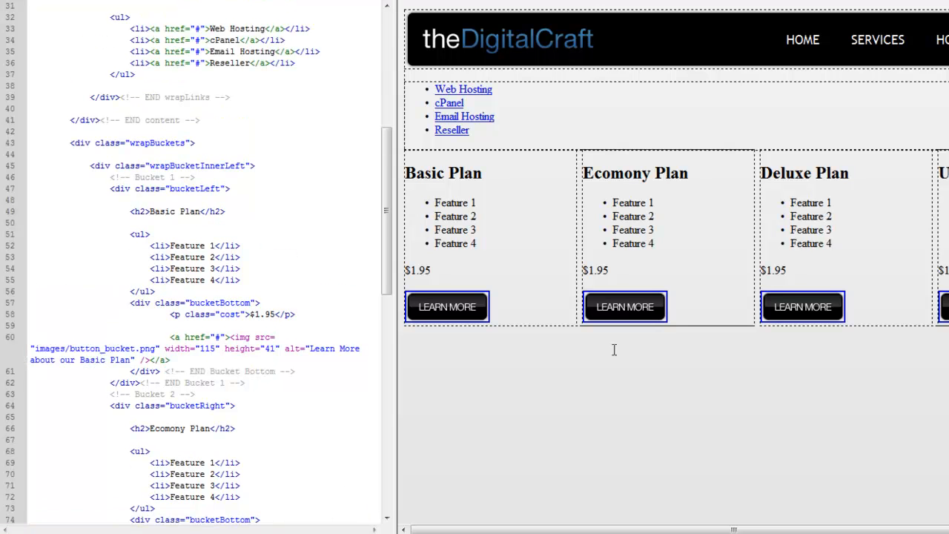
mouse_move(126, 382)
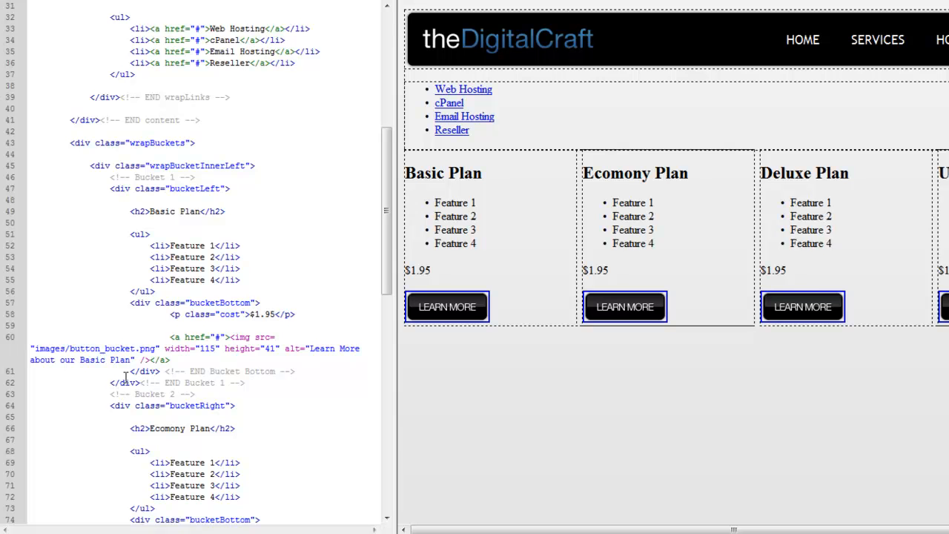
scroll("down", 3)
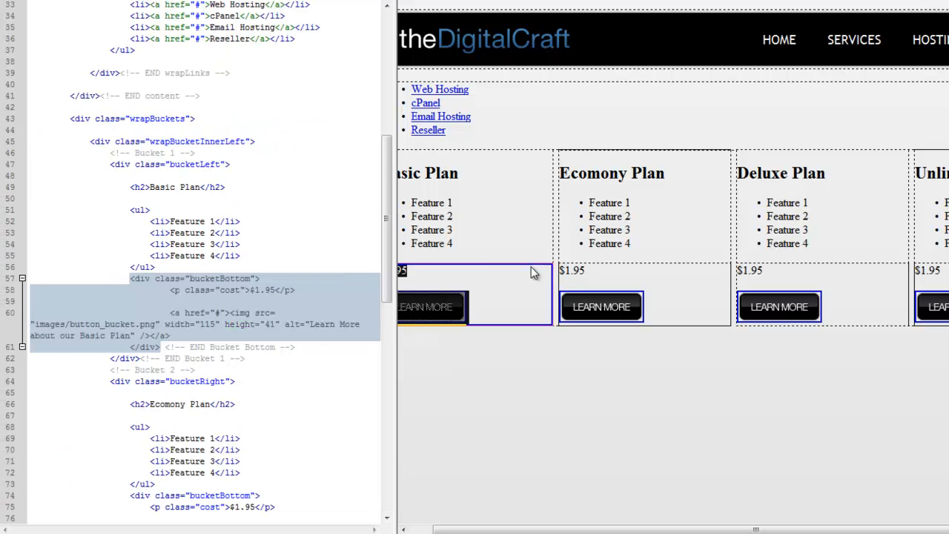
scroll("down", 3)
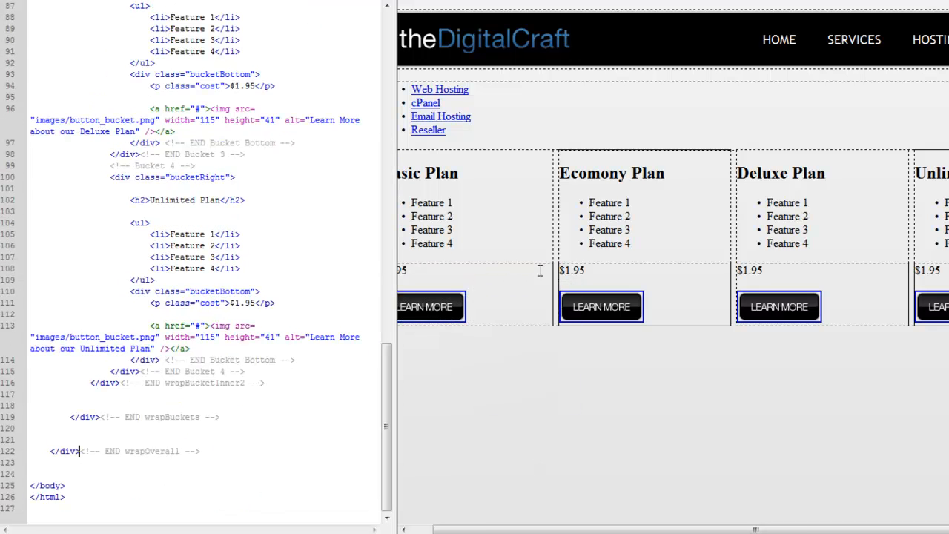
mouse_move(457, 258)
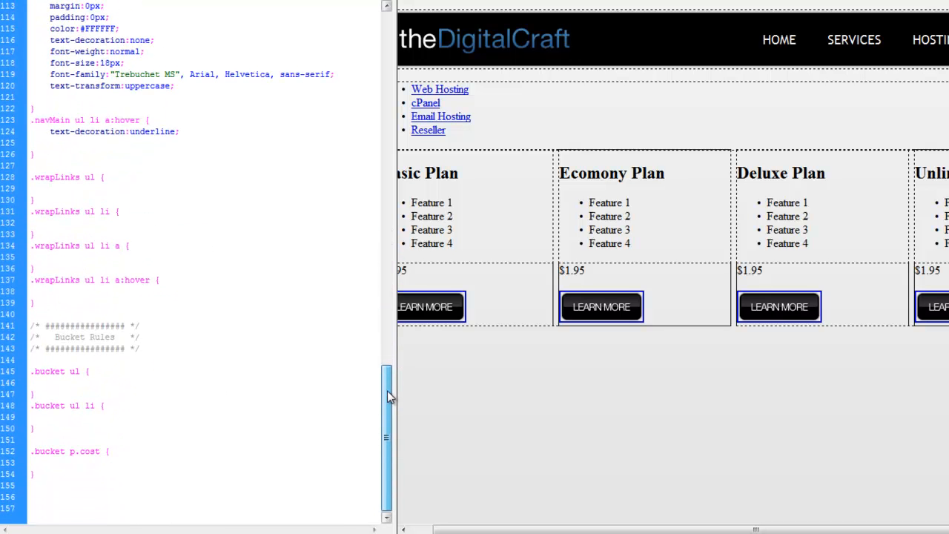
- Start a new .bucketBottom rule below .bucket p.cost in the stylesheet
left_click(33, 474)
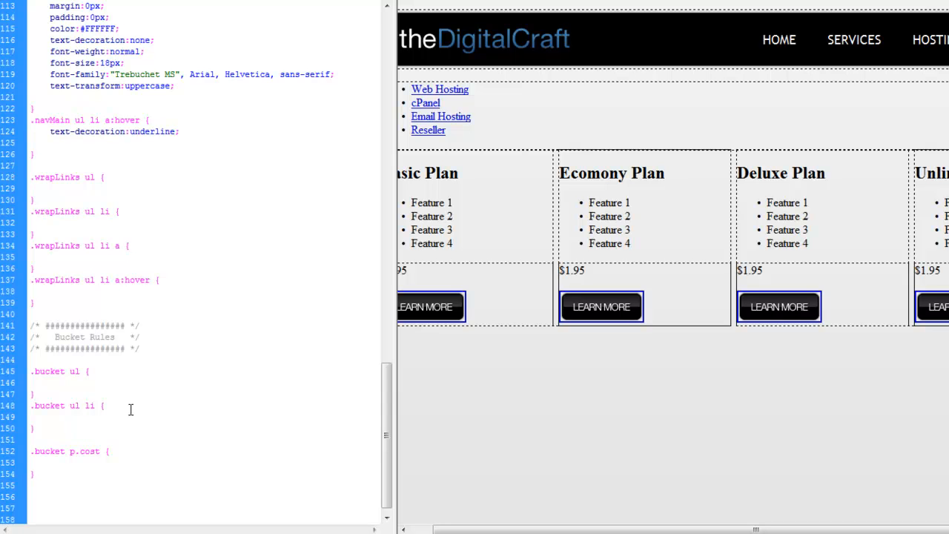
type(".bucketBottom {")
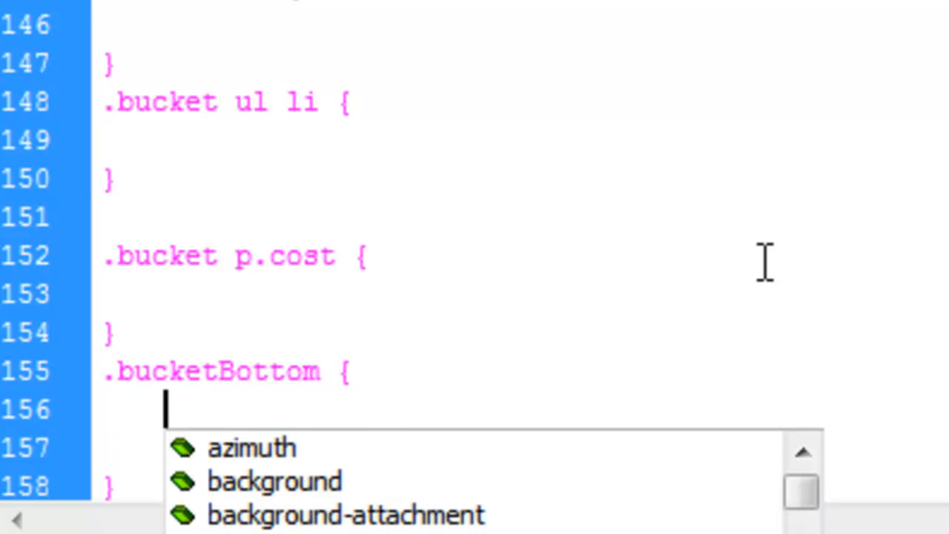
- Give .bucketBottom text-align:center and begin the next rule's selector
type("text-align:center;")
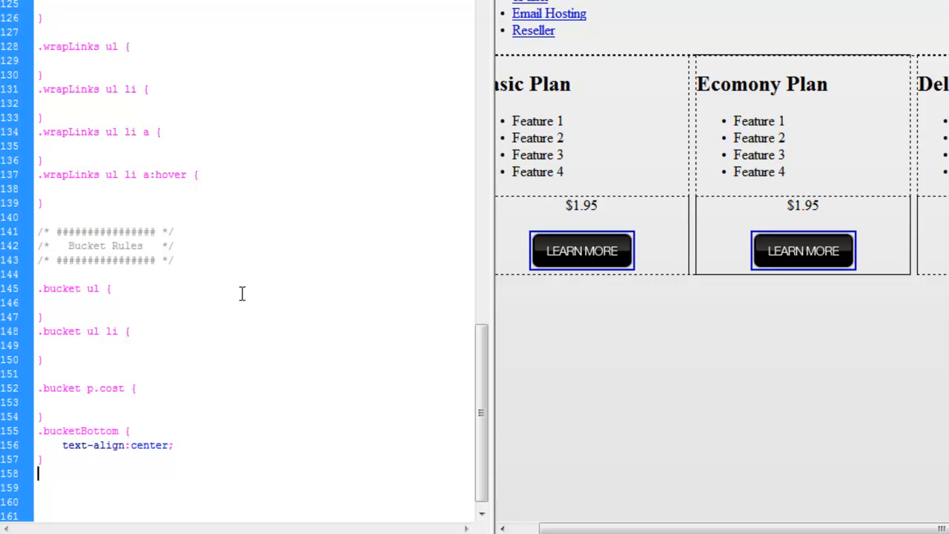
type("a in")
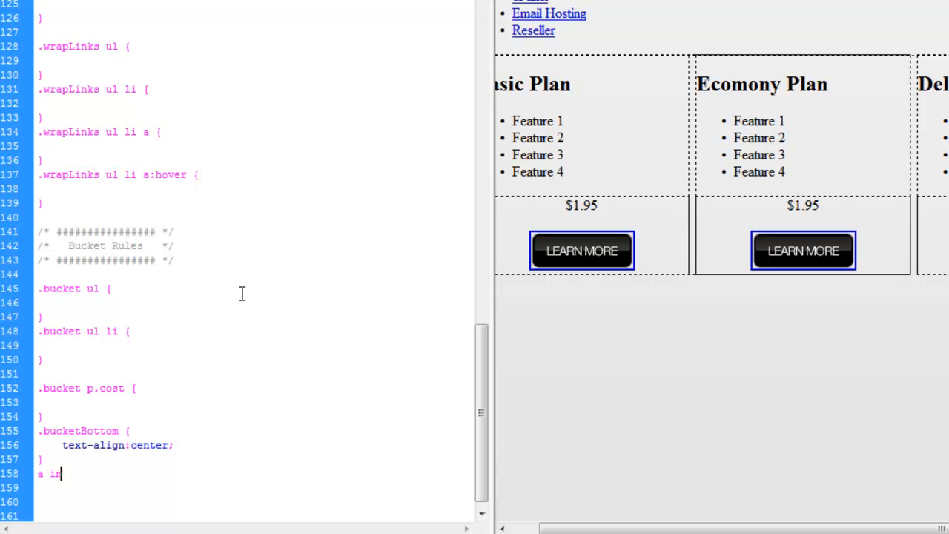
- Write the 'a img.button {' rule and start its border declaration
type("mg.bu")
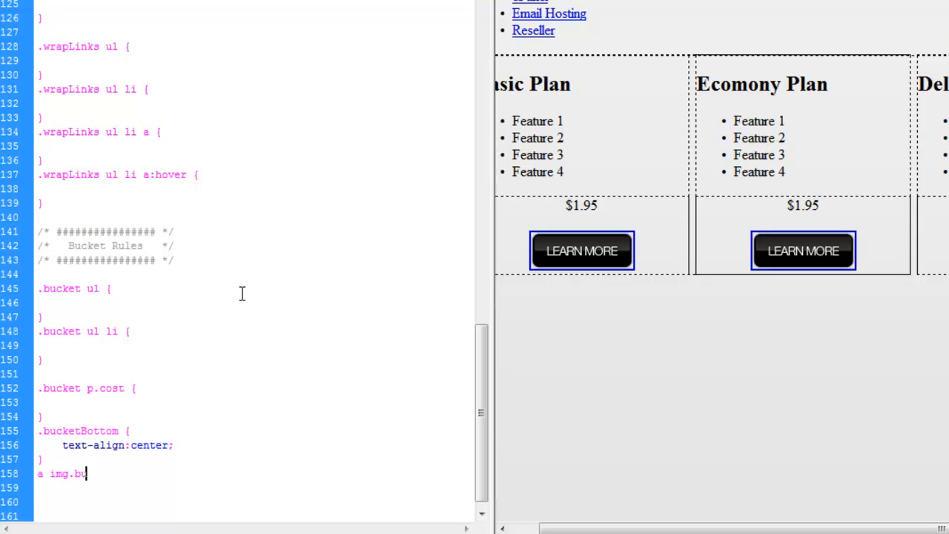
type("tton")
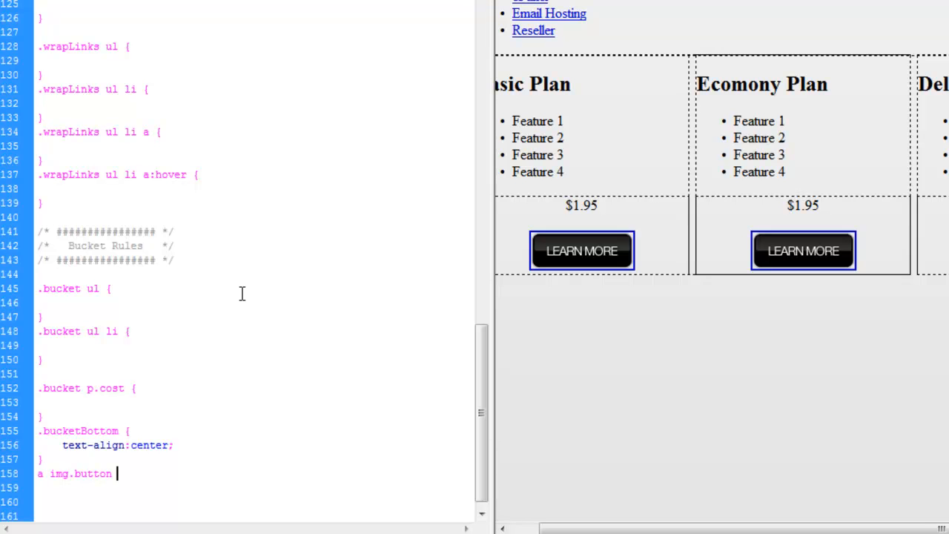
type("{")
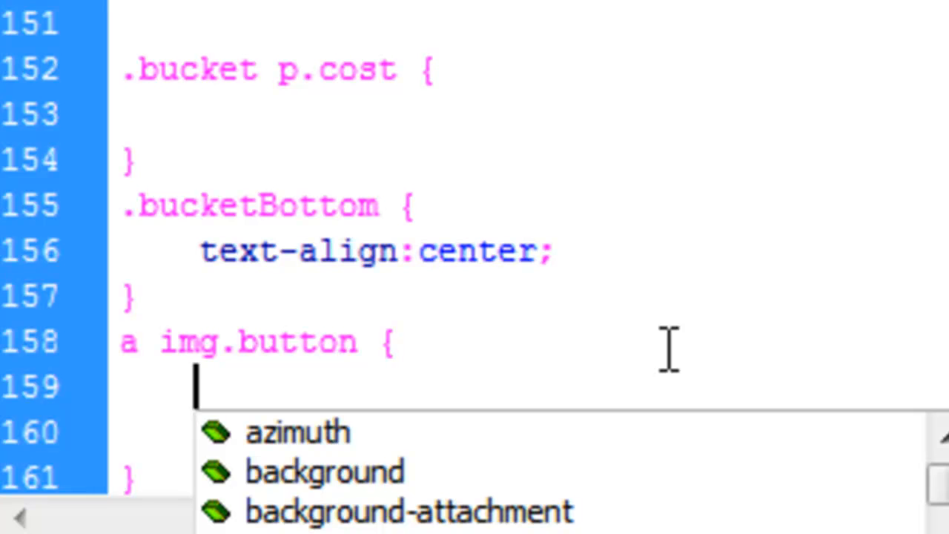
type("border:")
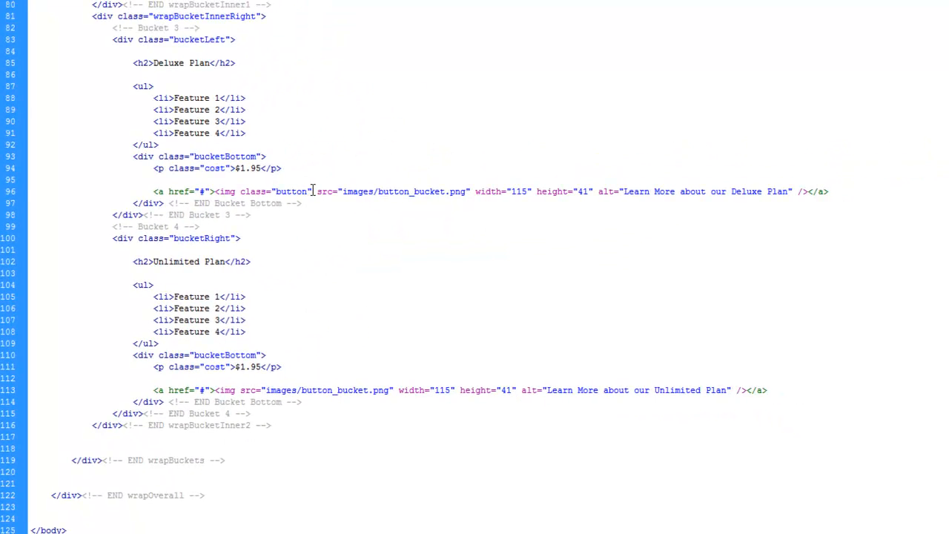
- Add class="button" to the LEARN MORE img tags, copying the attribute between them
double_click(288, 191)
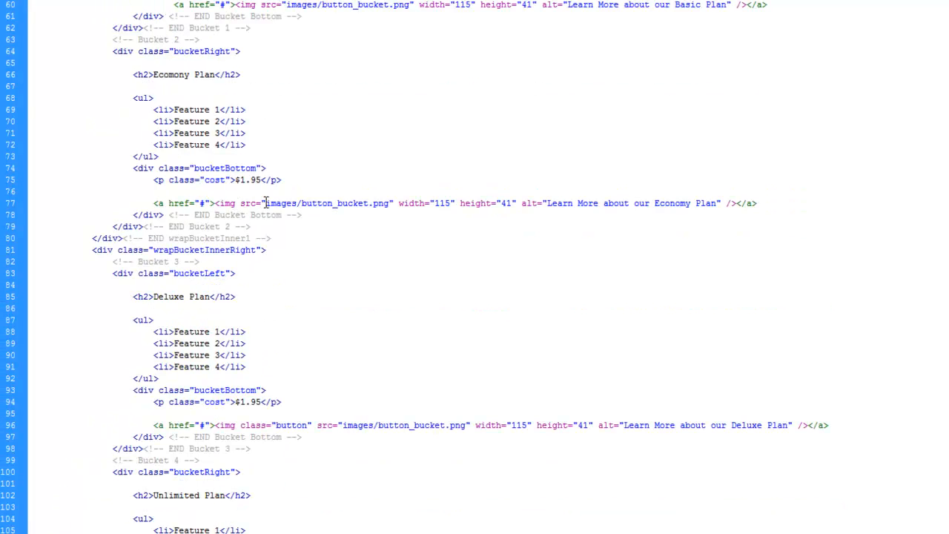
scroll("up", 3)
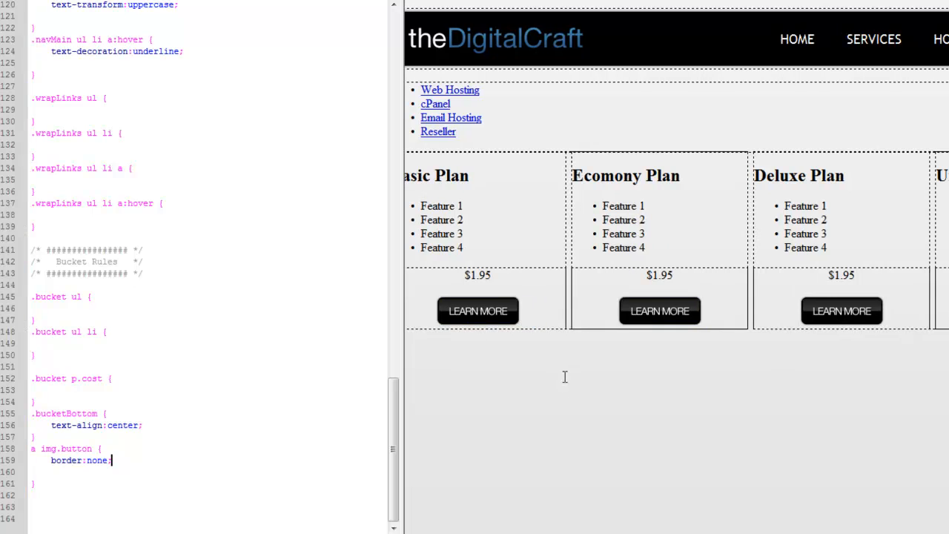
mouse_move(581, 339)
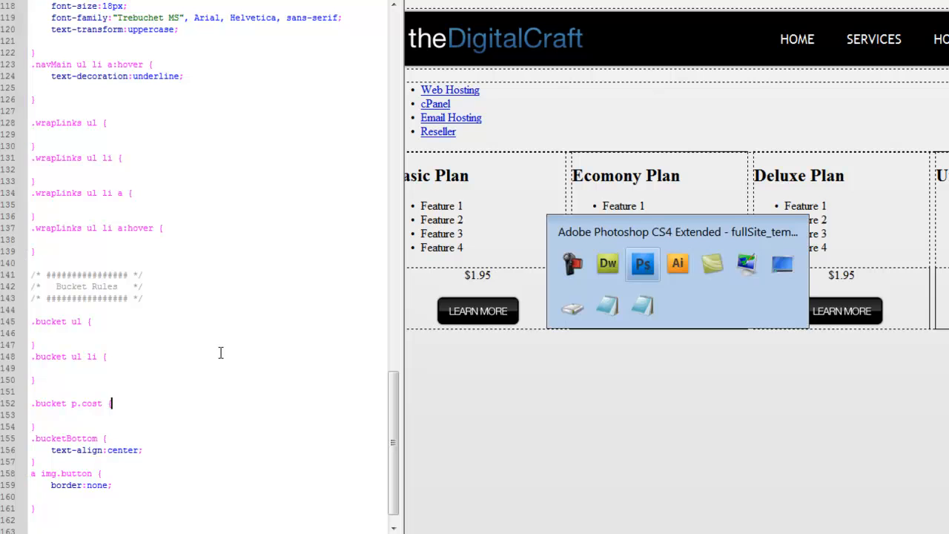
left_click(642, 264)
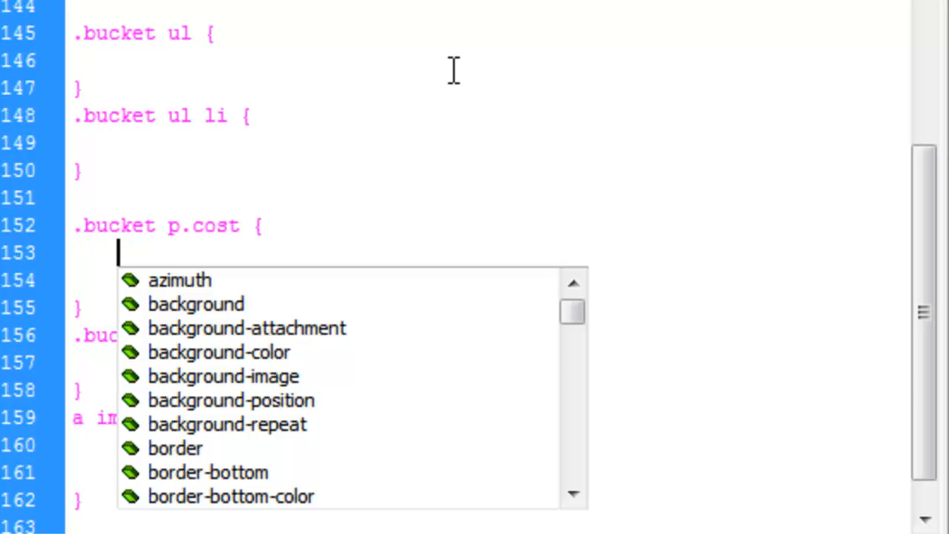
- Add font-size:22px to the price rule and change its selector to .bucketBottom p.cost
type("font-size:")
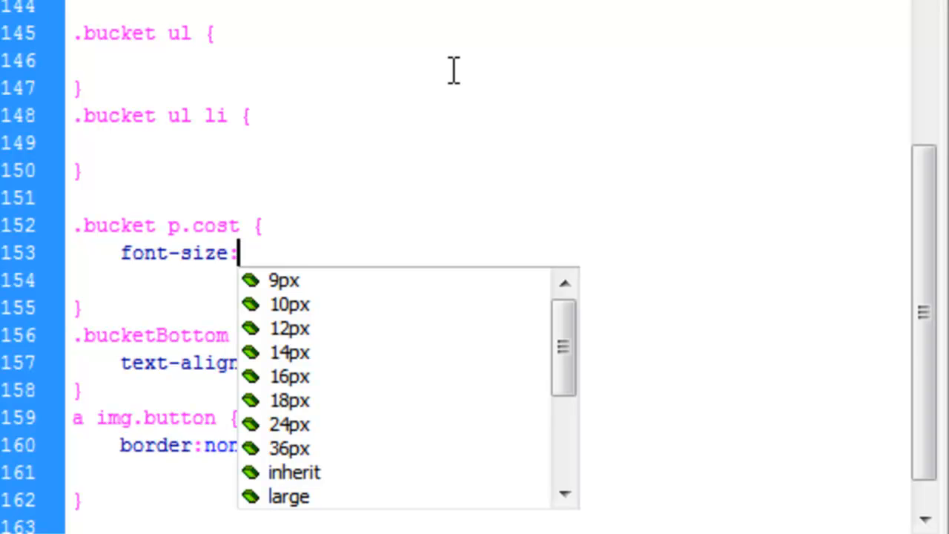
type("22px;")
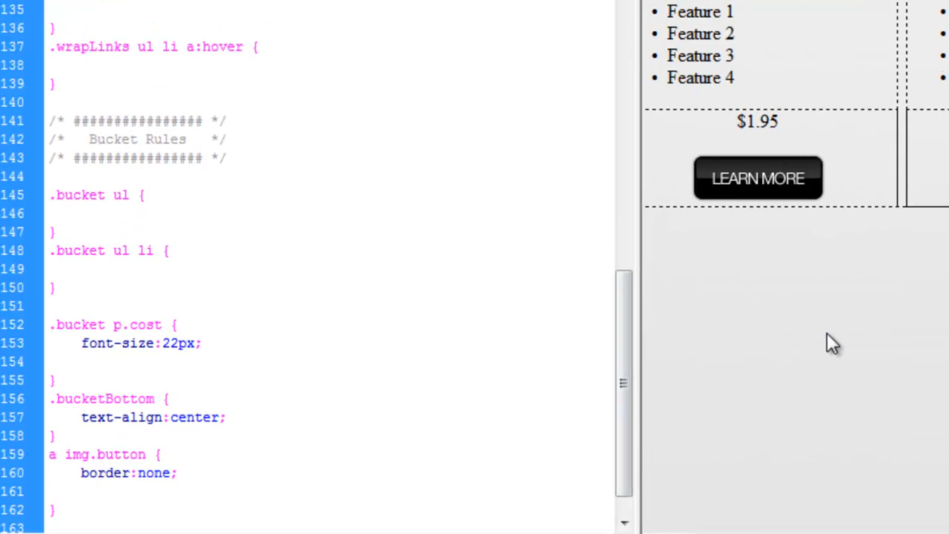
left_click(52, 299)
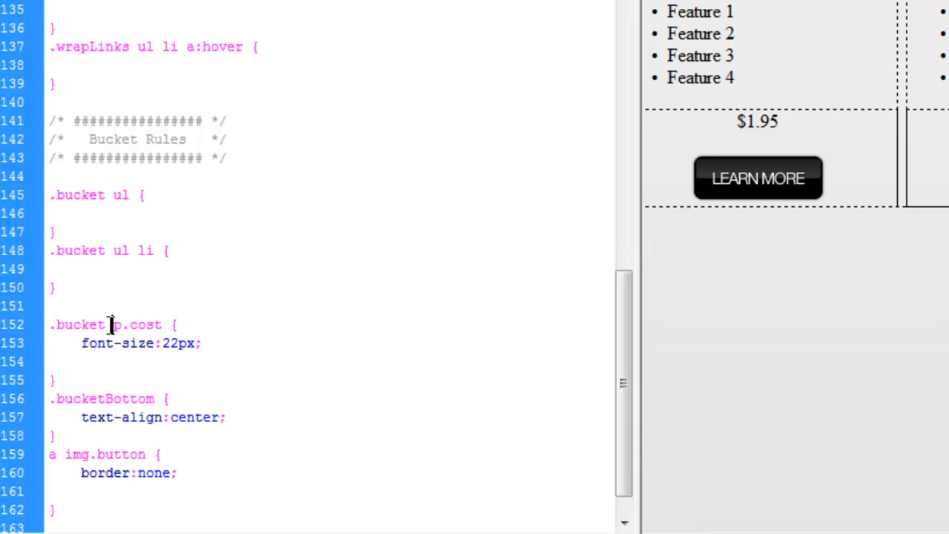
left_click(66, 320)
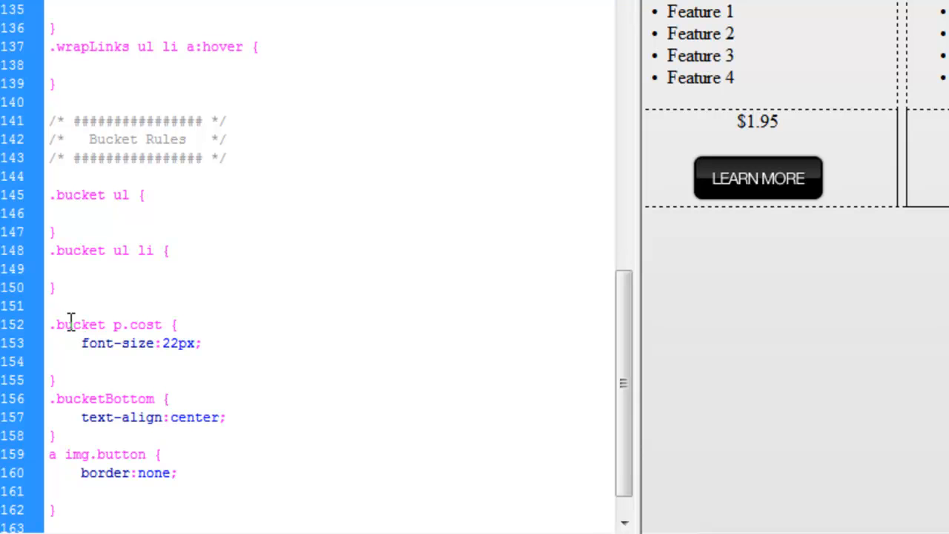
mouse_move(185, 225)
type("Bottom")
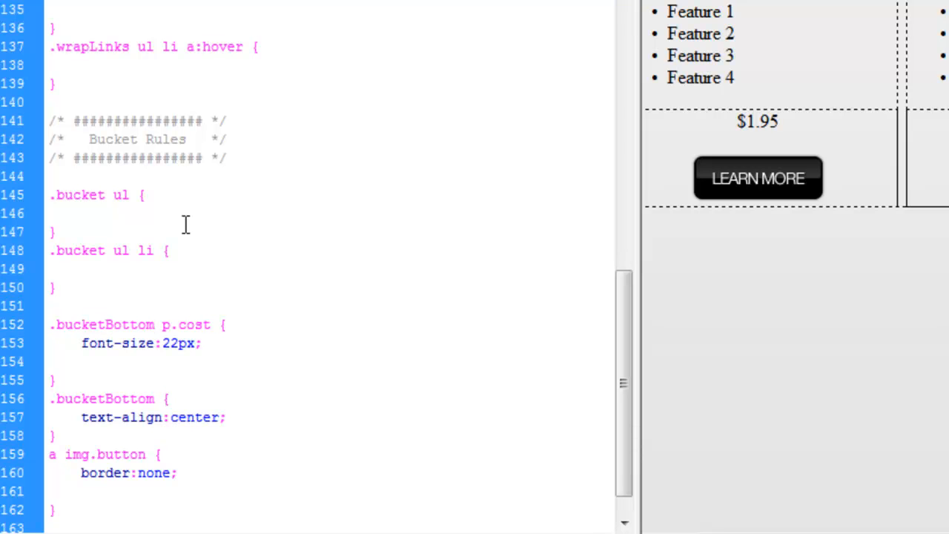
left_click(151, 325)
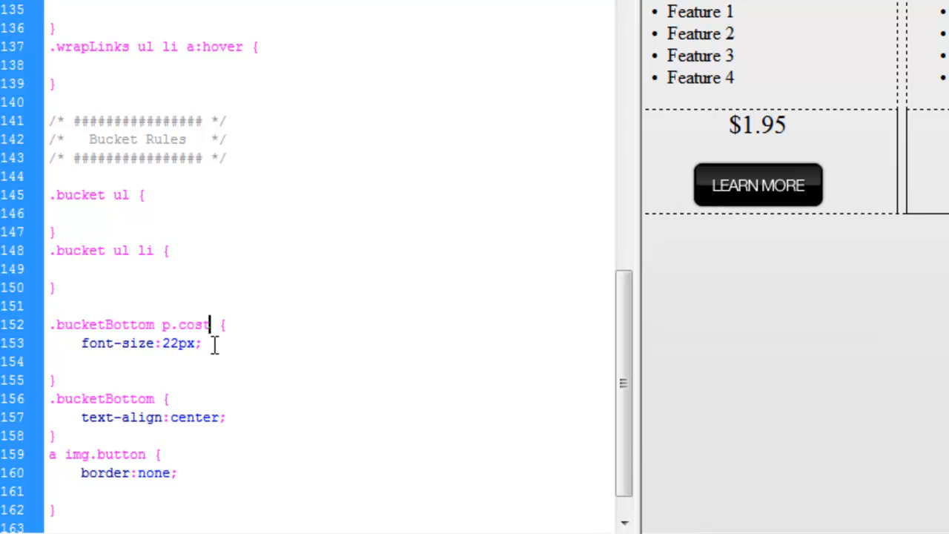
mouse_move(430, 238)
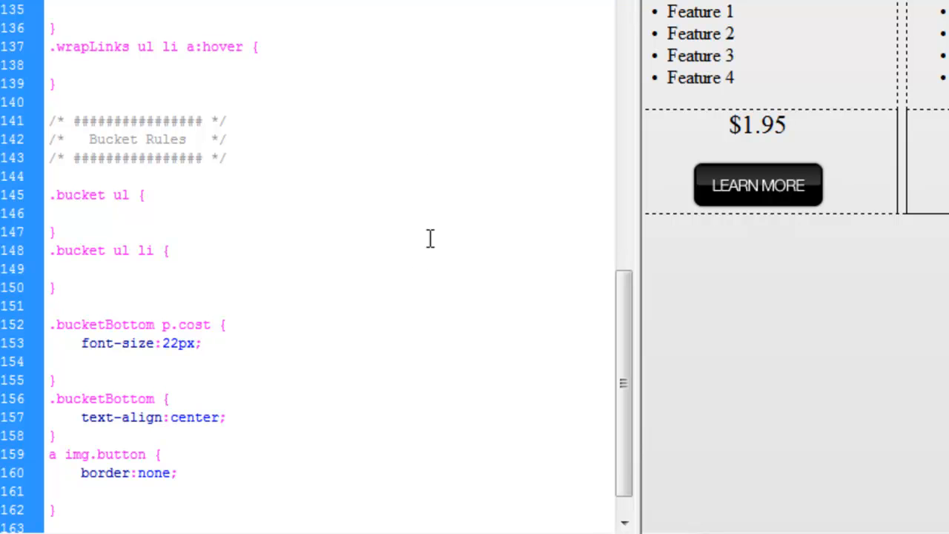
left_click(198, 344)
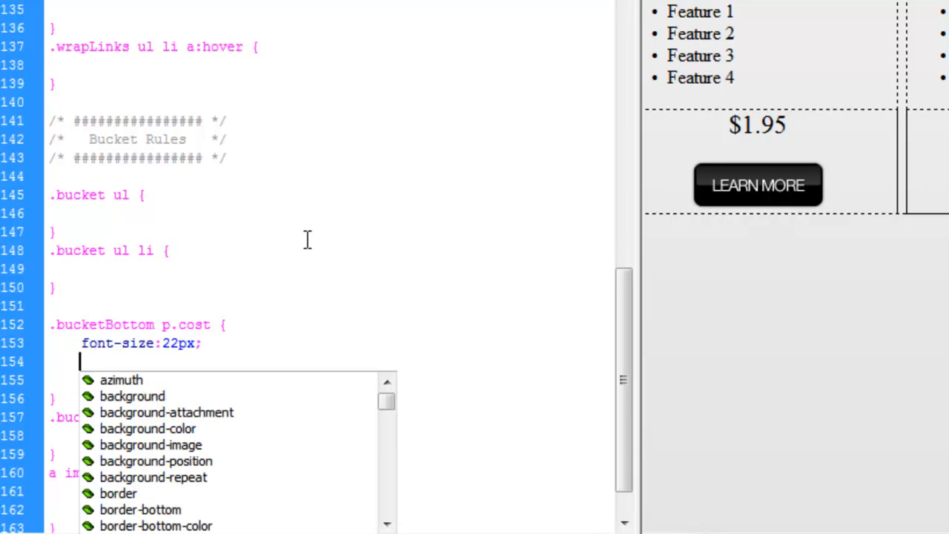
- Add font-family:"Trebuchet MS", Arial, Helvetica, sans-serif and move it into the .bucket ul rule
type("font")
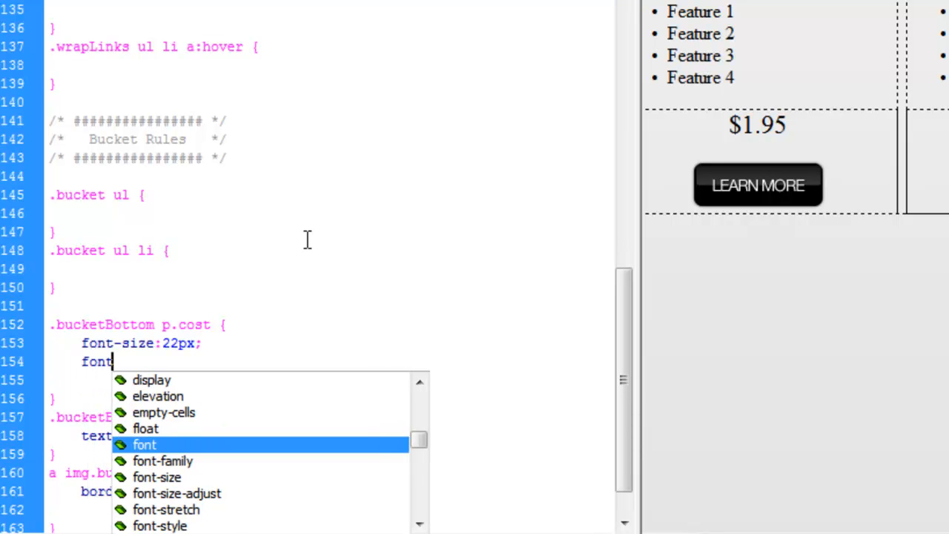
type("-family:t")
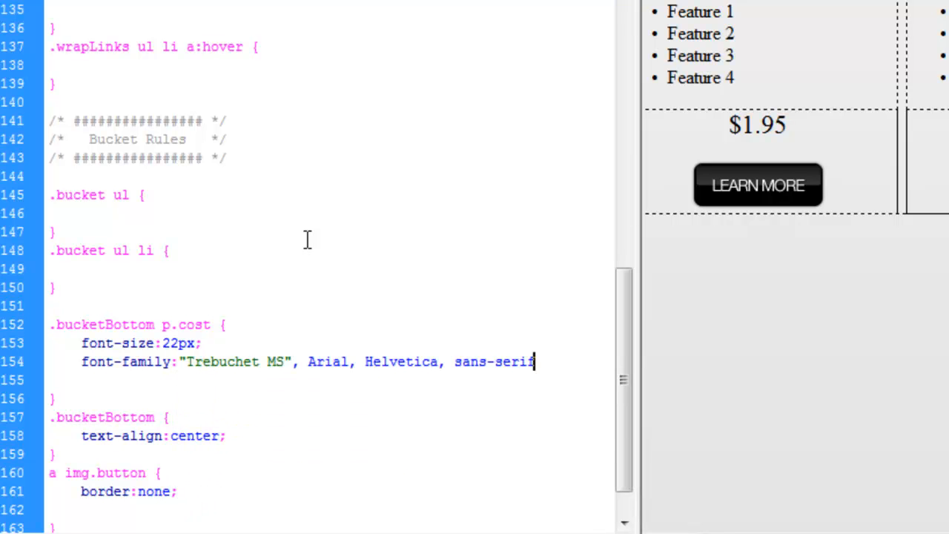
type(";")
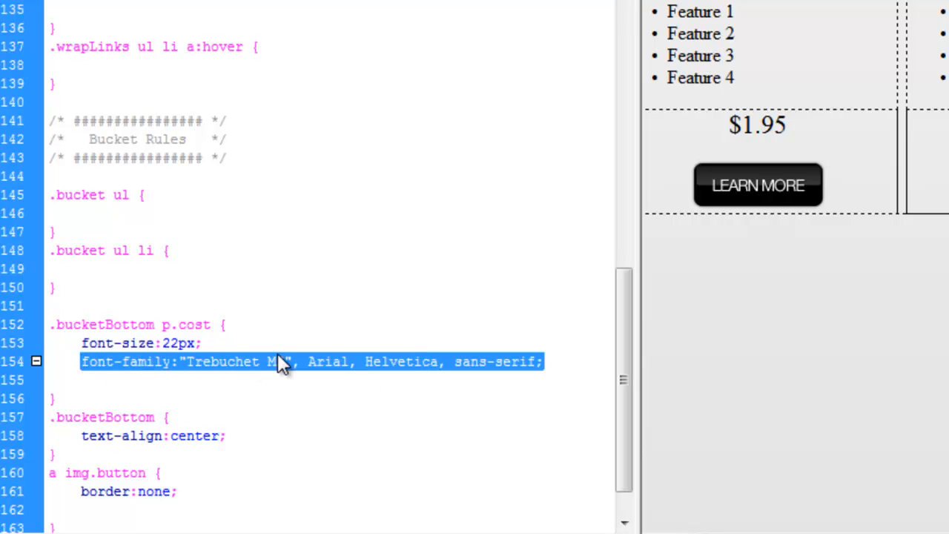
mouse_move(202, 376)
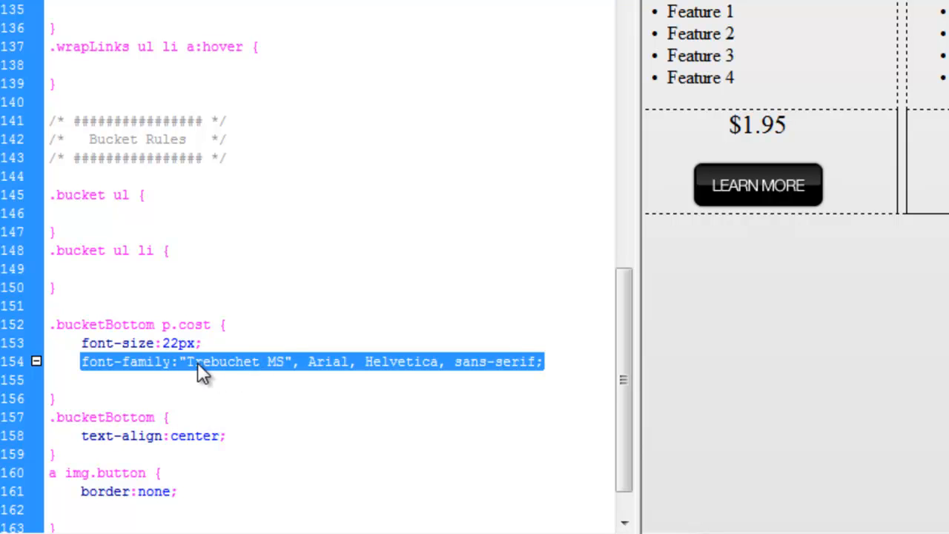
mouse_move(258, 382)
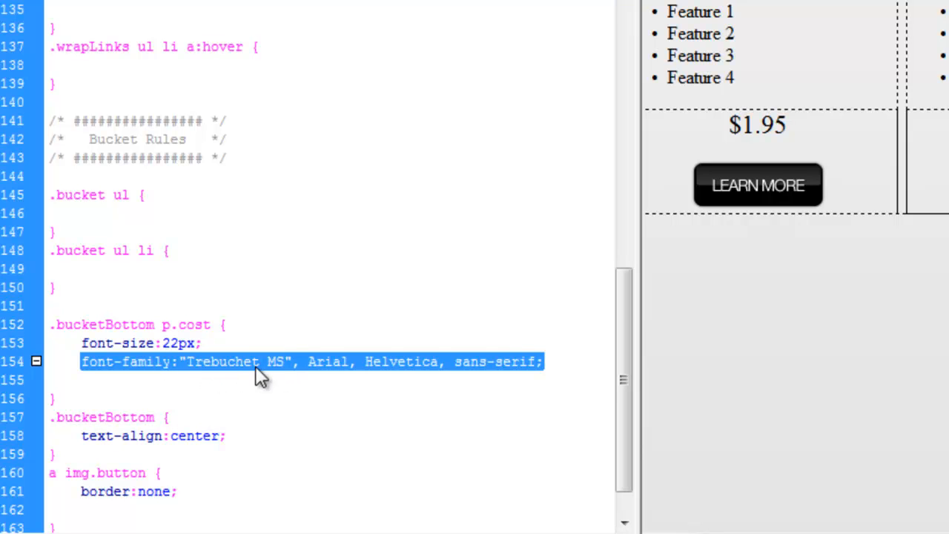
mouse_move(389, 382)
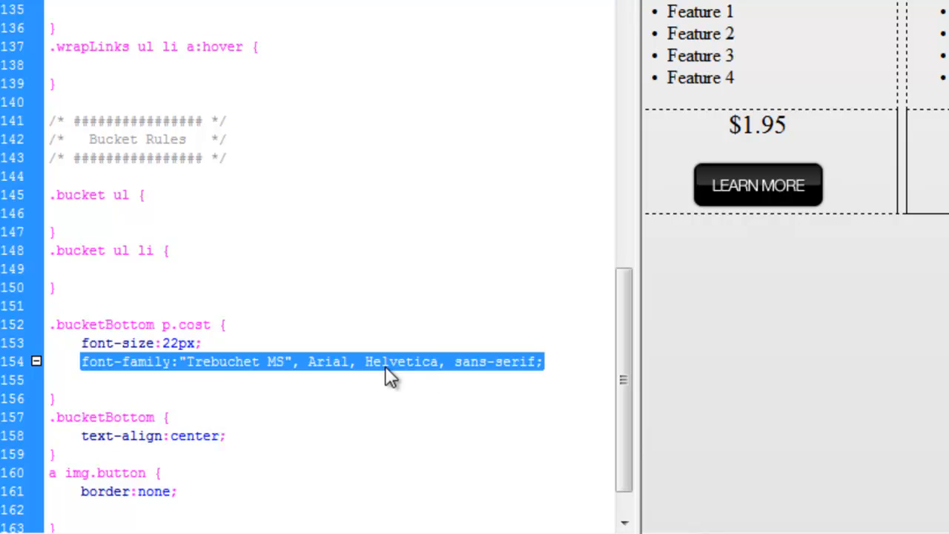
mouse_move(95, 338)
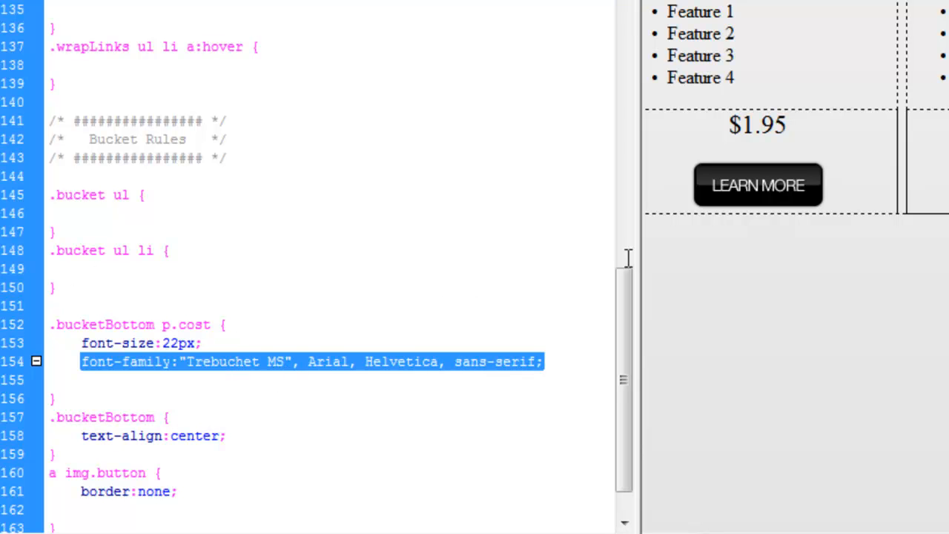
mouse_move(723, 44)
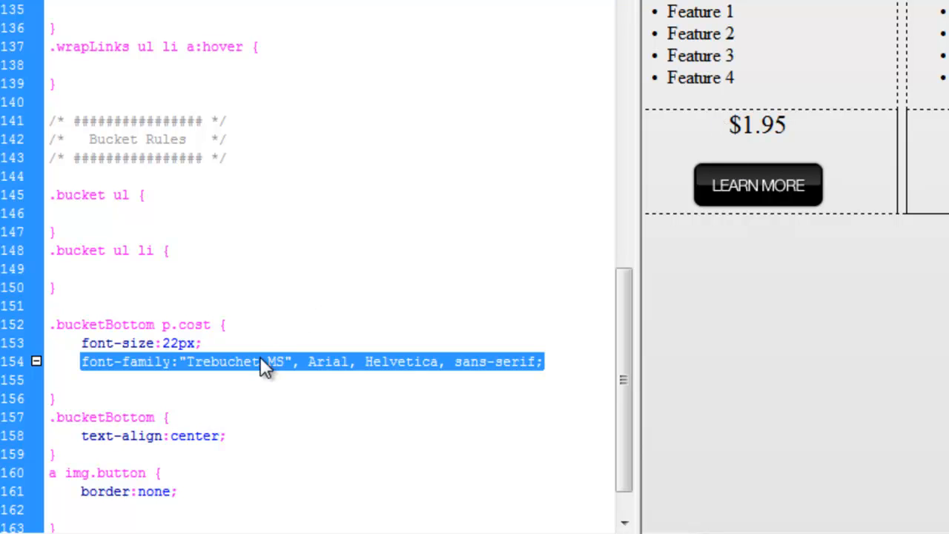
left_click(82, 214)
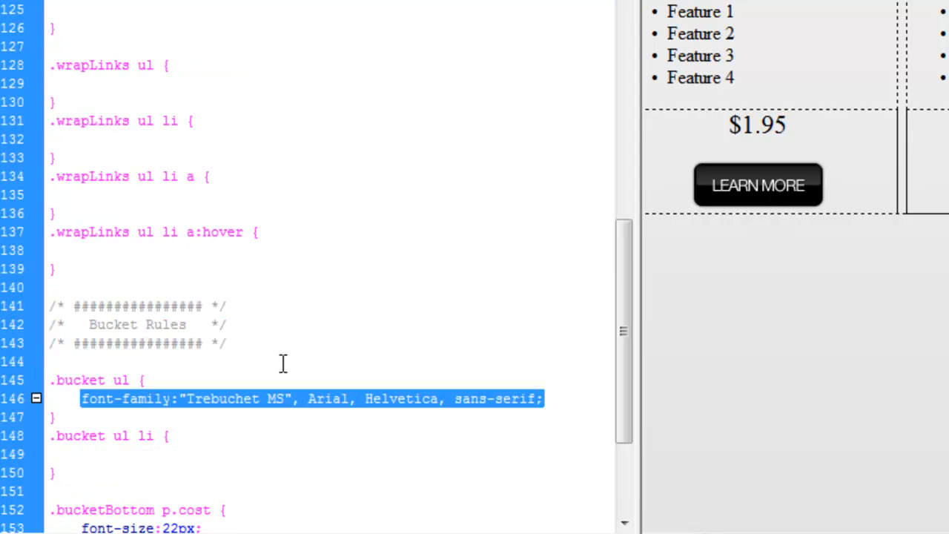
- Scroll the stylesheet from .bucketBottom p.cost up to the .bucket rule with width:240px
scroll("up", 3)
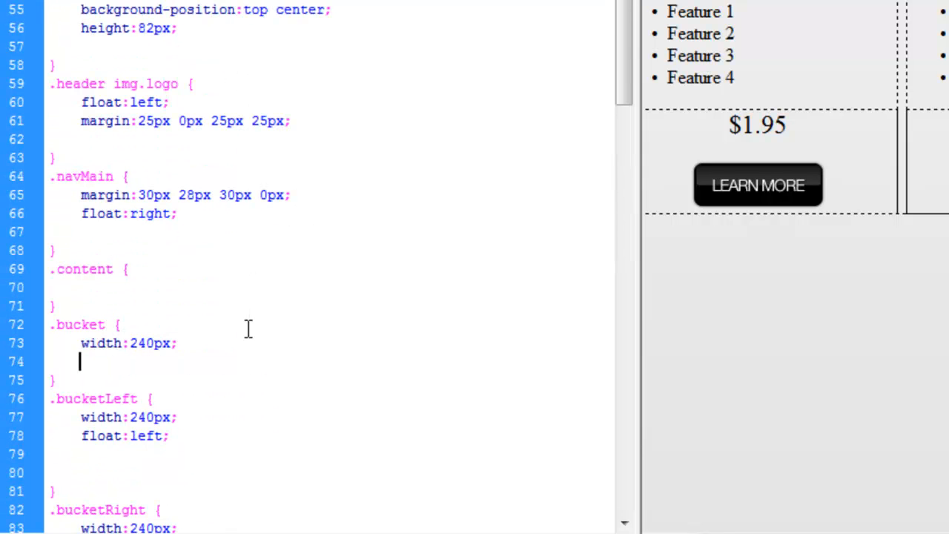
scroll("down", 3)
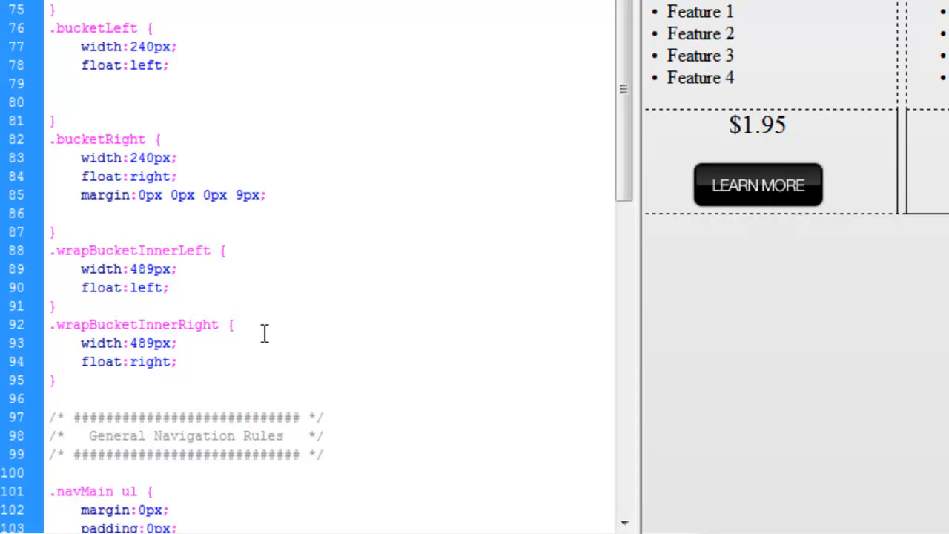
mouse_move(267, 334)
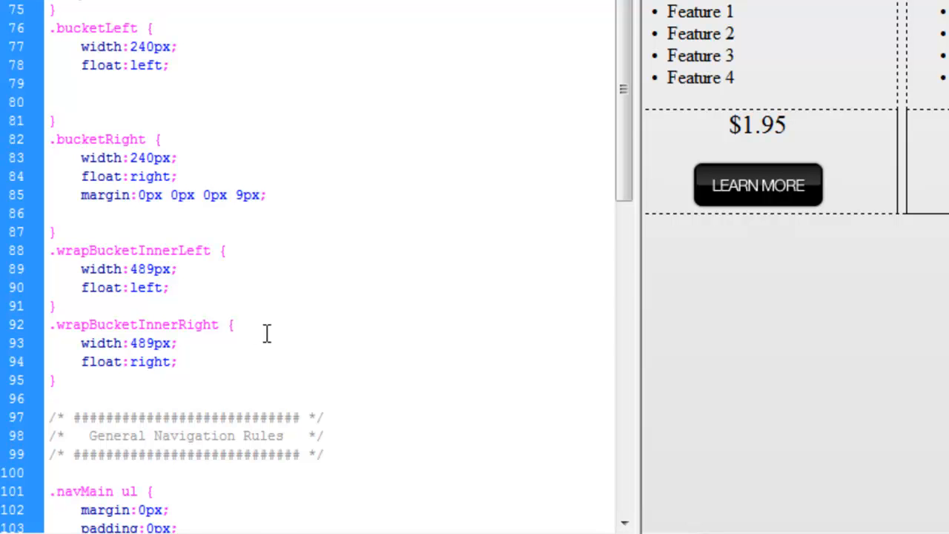
scroll("down", 3)
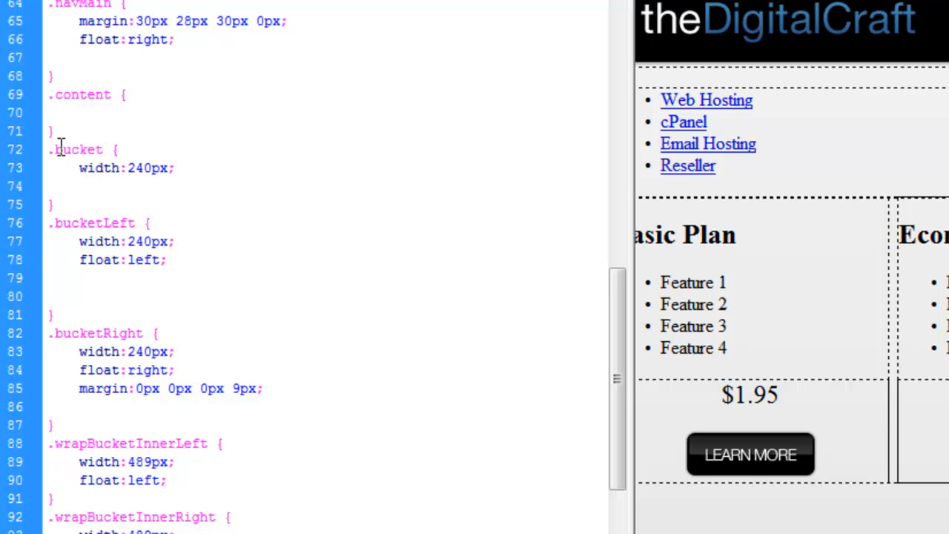
- Rename .bucket to .wrapBuckets and replace its width with font-family:"Trebuchet MS", Arial, Helvetica, sans-serif
type("wrapB")
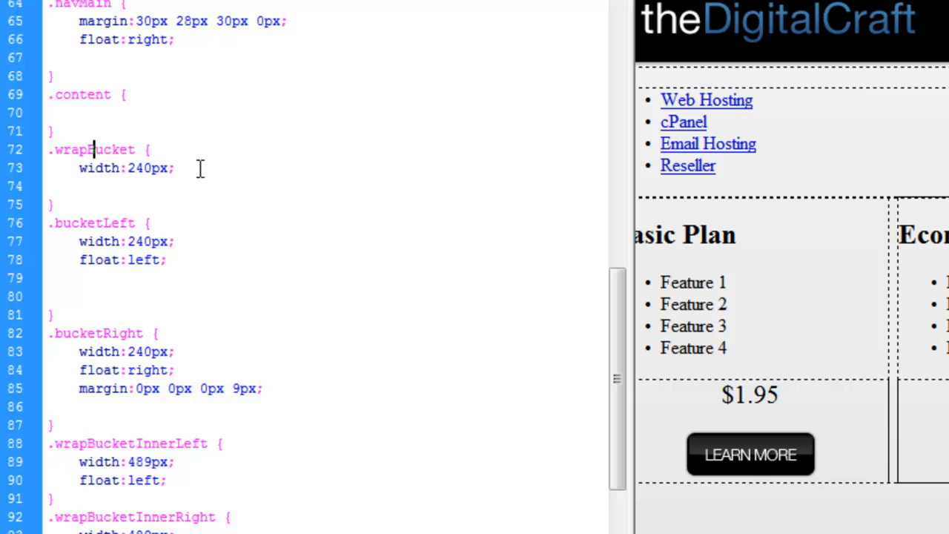
triple_click(126, 168)
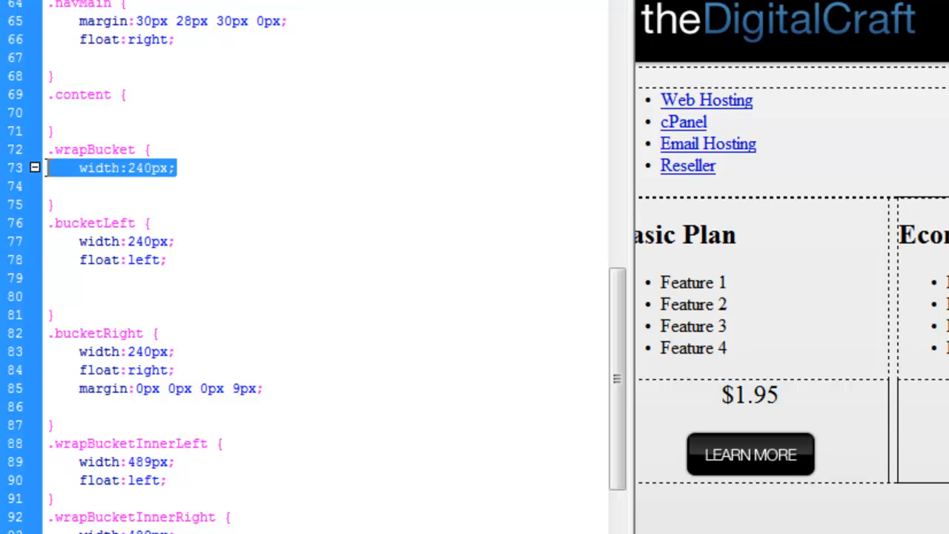
key("Delete")
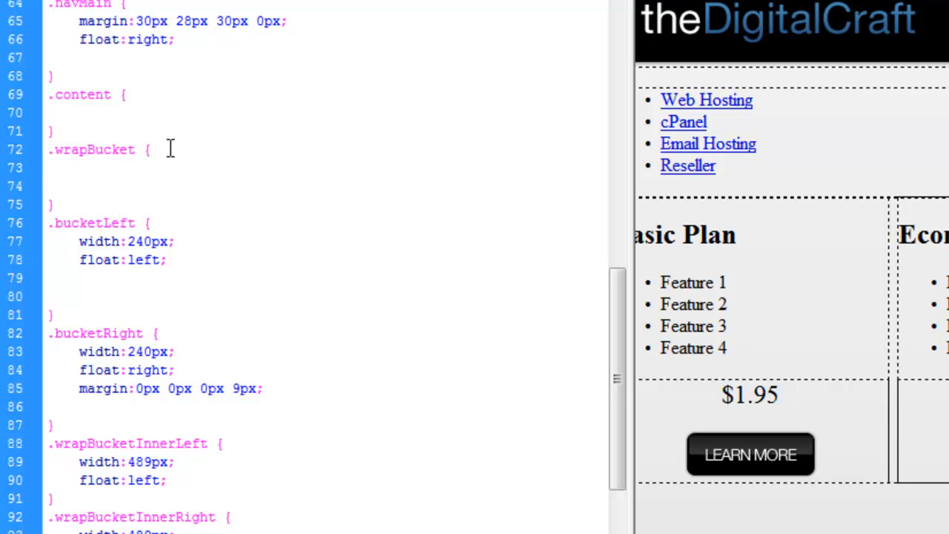
type("font-family:\"Trebuchet MS\", Arial, Helvetica, sans-serif;")
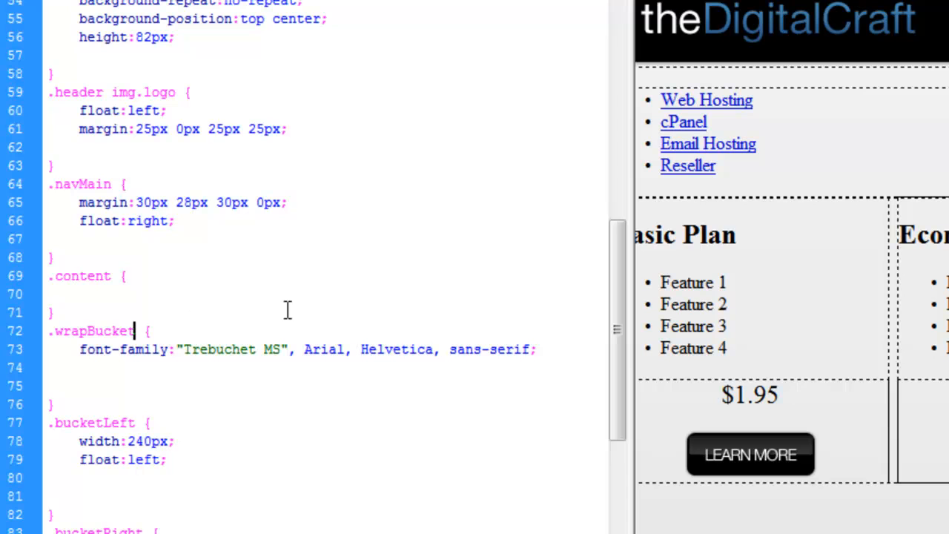
type("s")
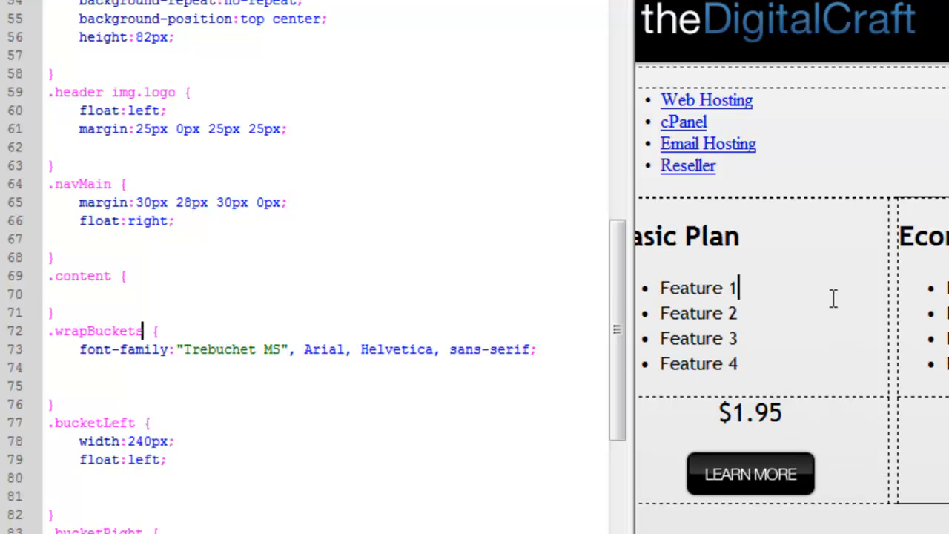
mouse_move(800, 421)
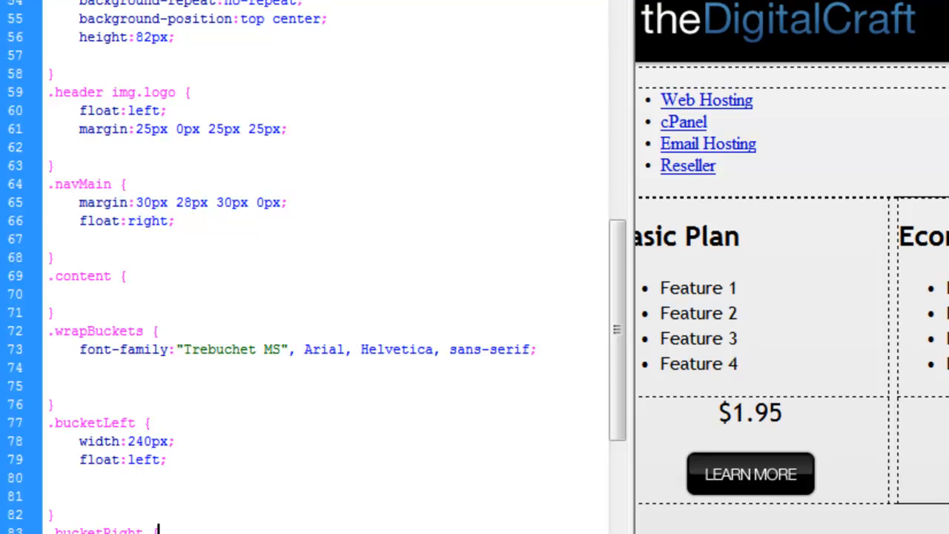
- Add font-weight:bold to .bucketBottom p.cost and raise its font-size from 22px to 28px
scroll("down", 3)
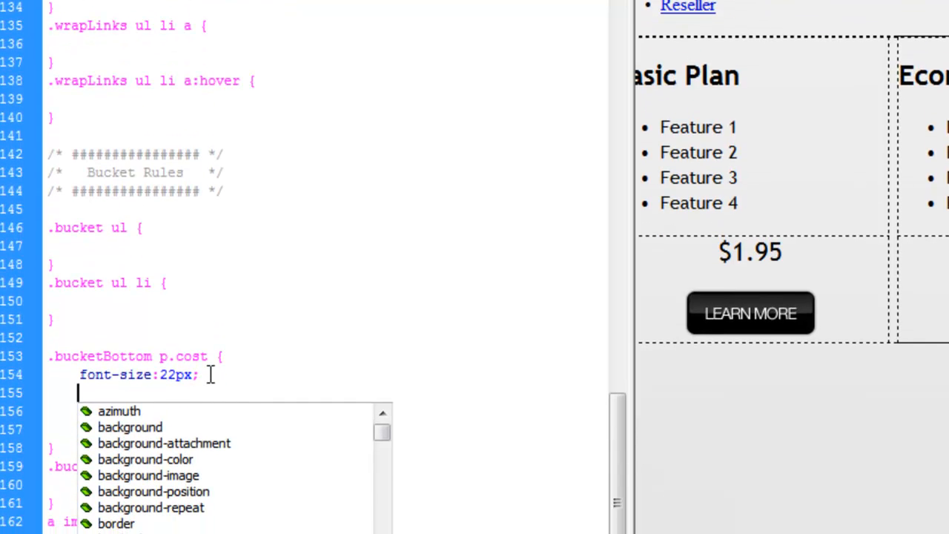
type("font-weight:bold")
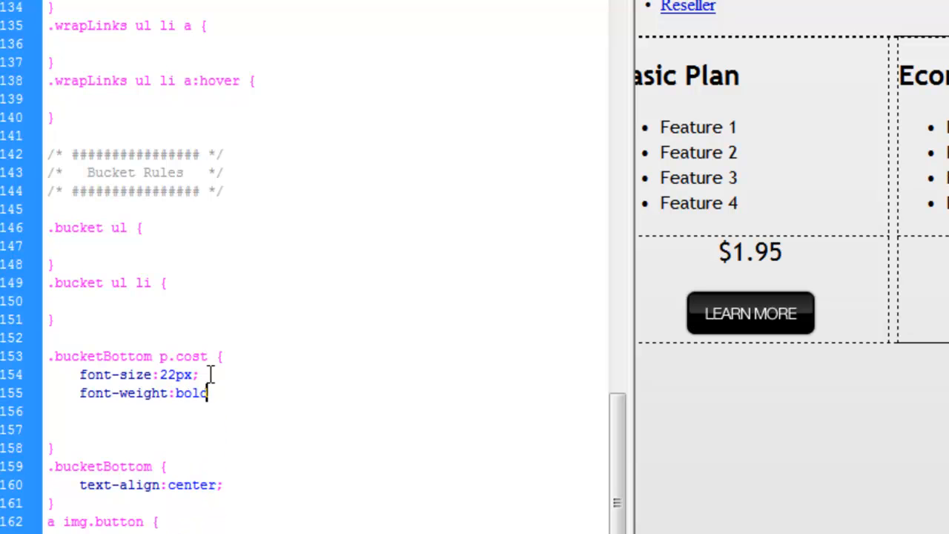
type(";")
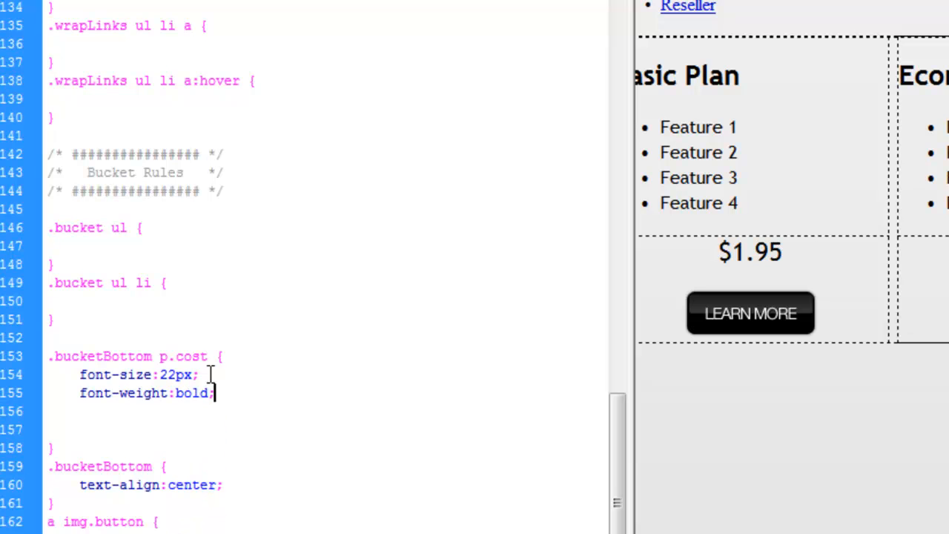
mouse_move(383, 325)
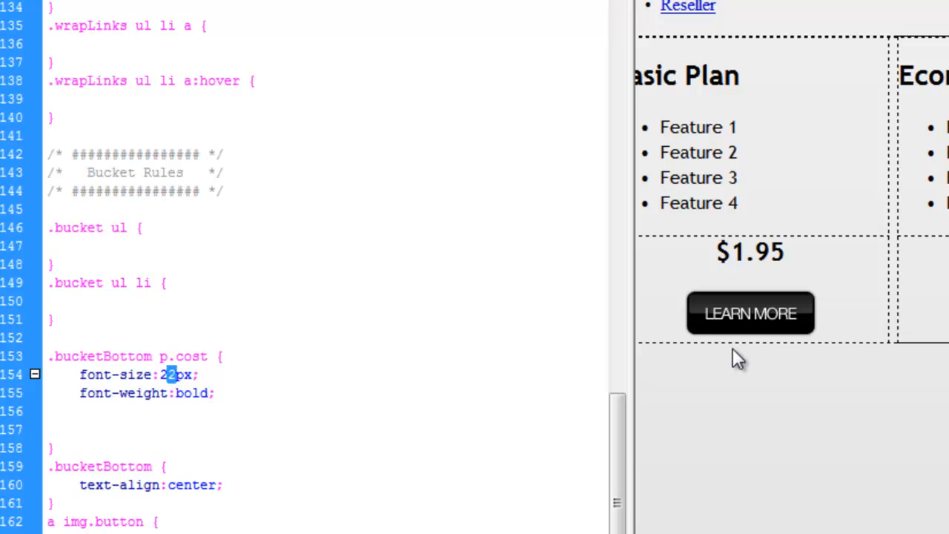
type("8")
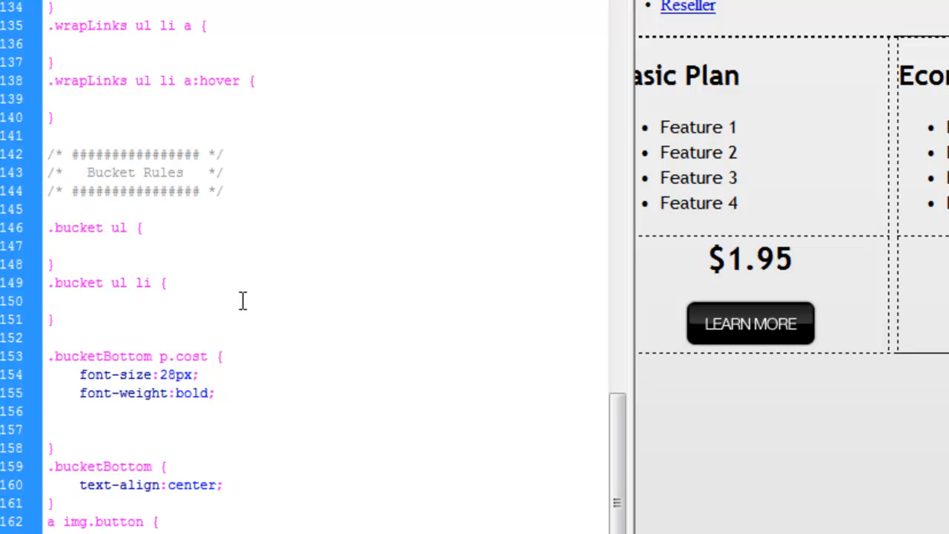
left_click(48, 338)
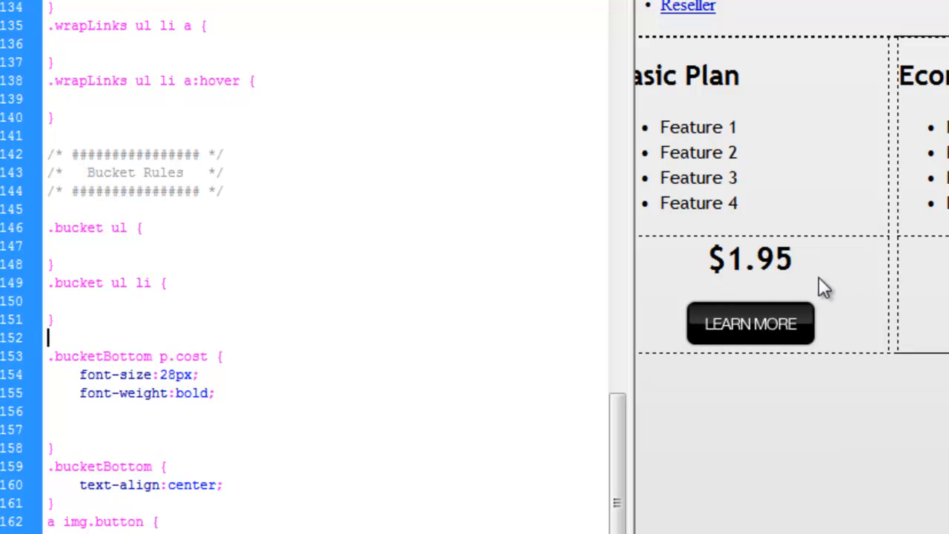
mouse_move(780, 266)
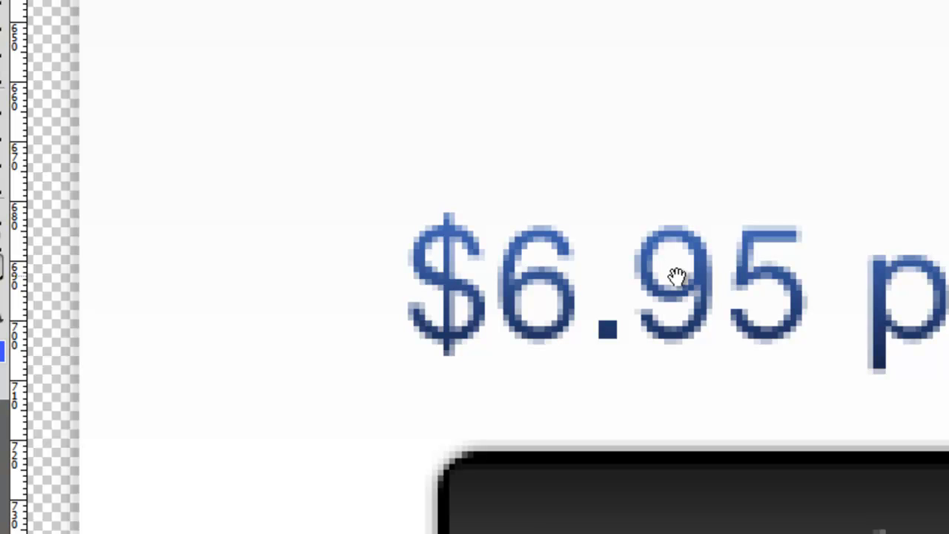
mouse_move(739, 360)
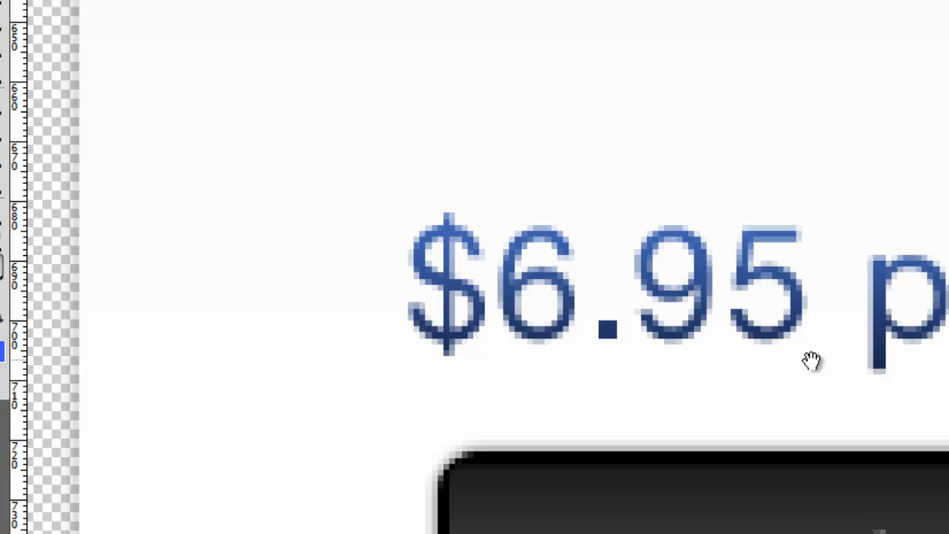
mouse_move(814, 362)
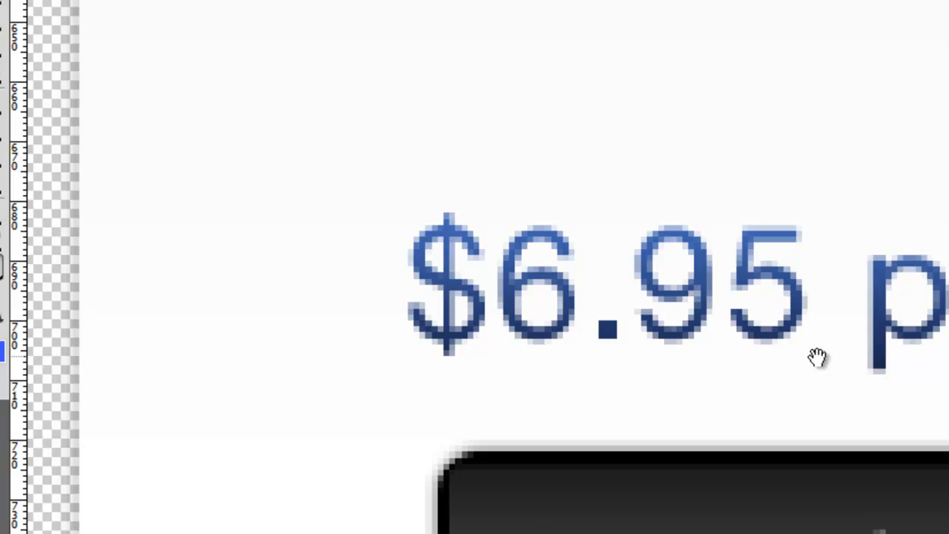
mouse_move(734, 300)
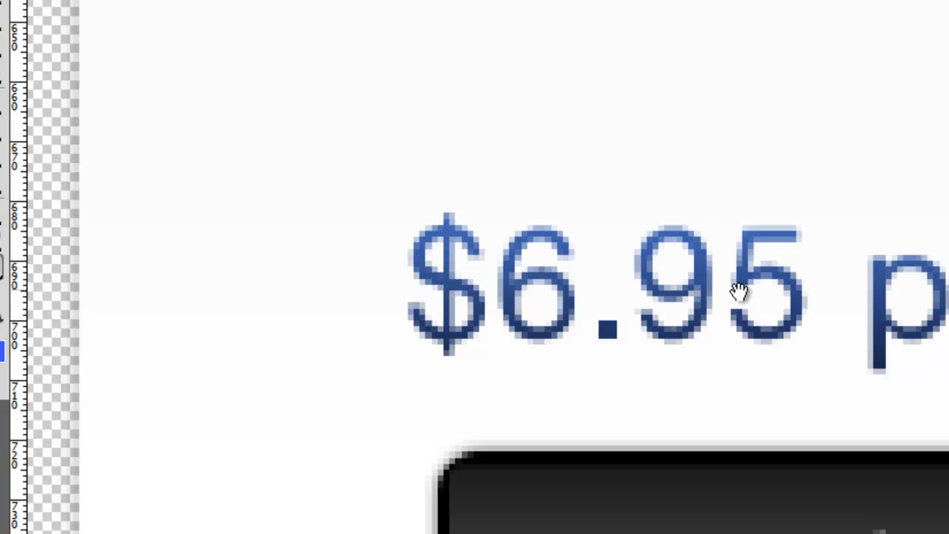
mouse_move(758, 374)
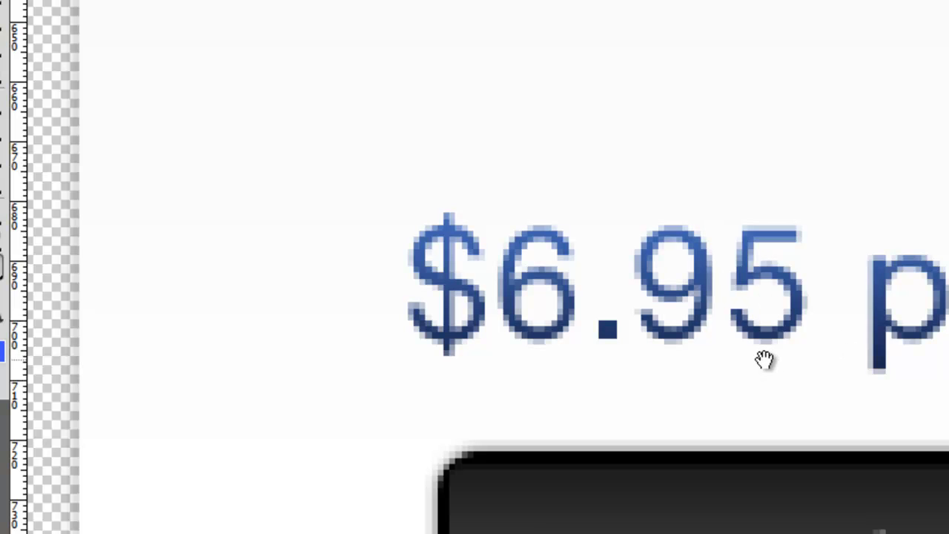
mouse_move(851, 279)
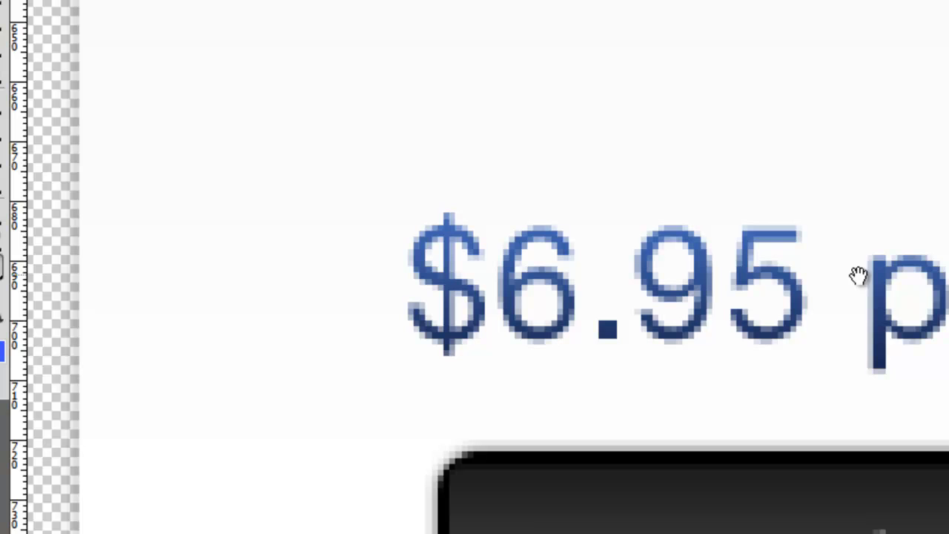
mouse_move(891, 307)
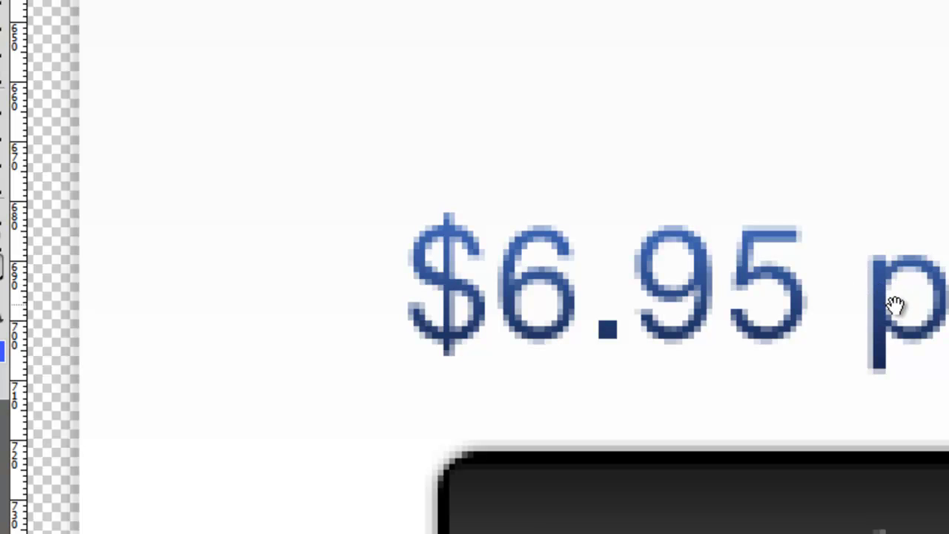
mouse_move(872, 323)
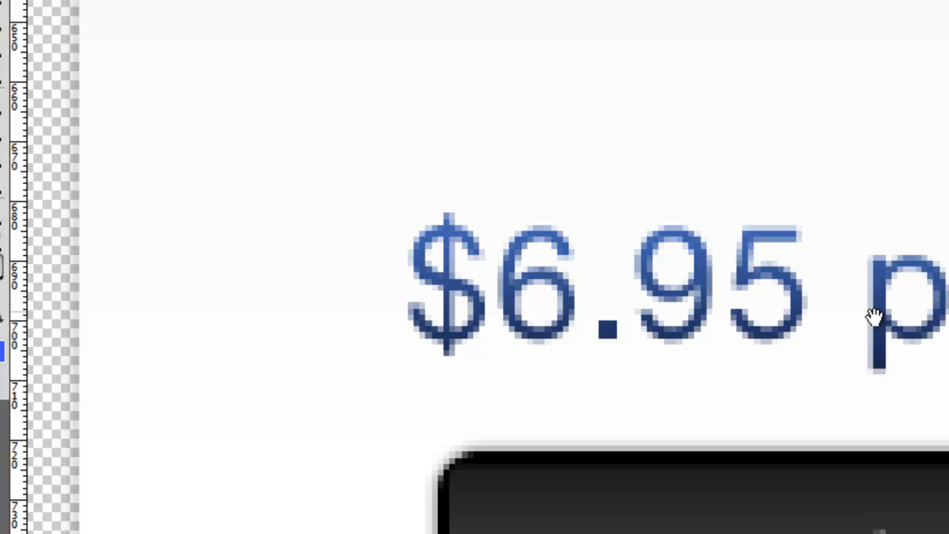
mouse_move(501, 237)
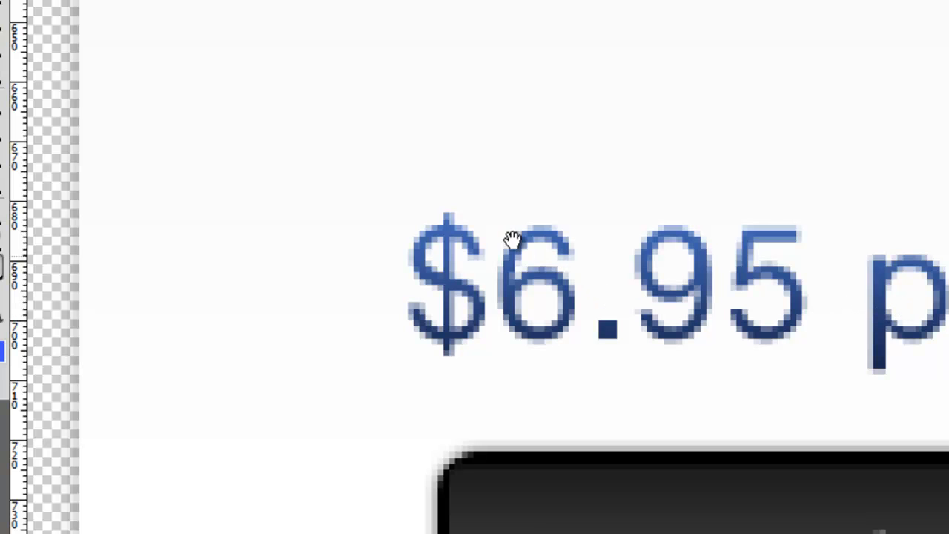
mouse_move(382, 157)
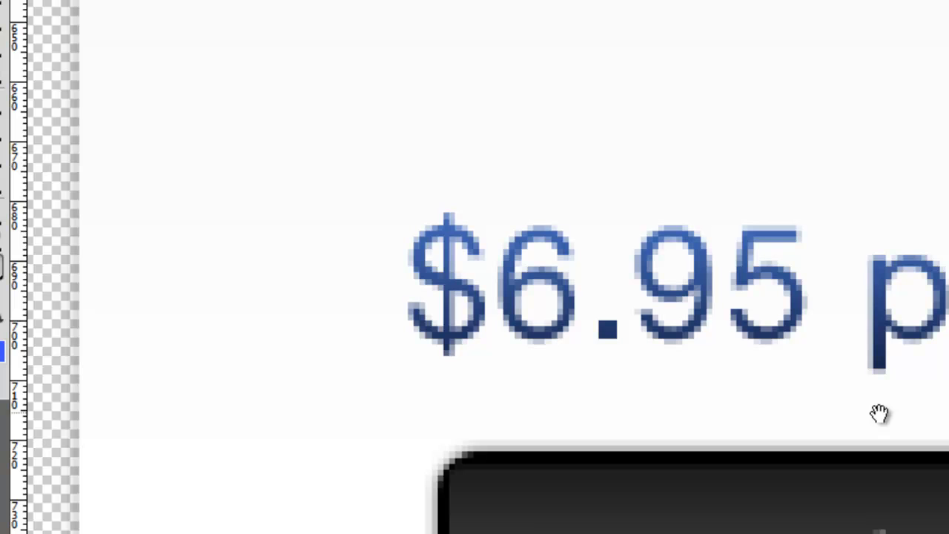
mouse_move(819, 406)
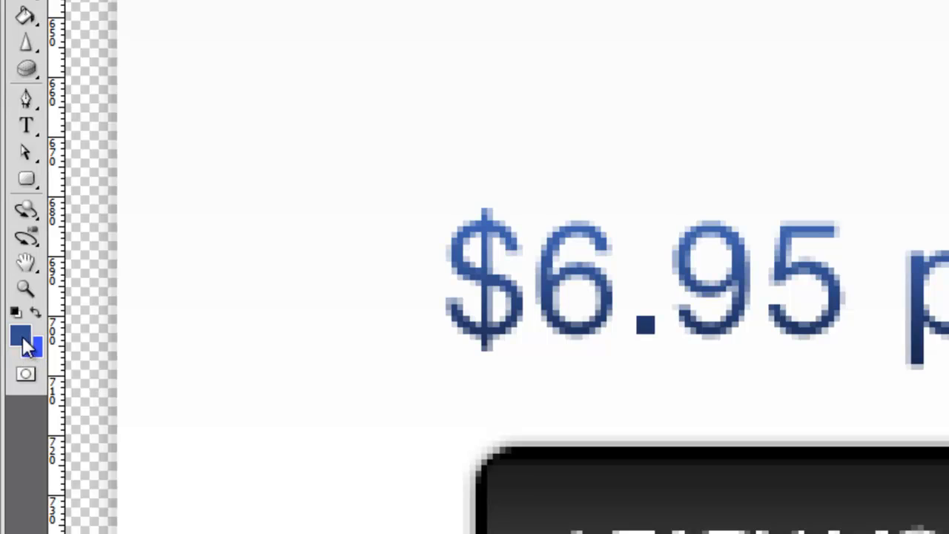
- Read the sampled foreground blue in the Color Picker and select its hex code 335191
left_click(16, 337)
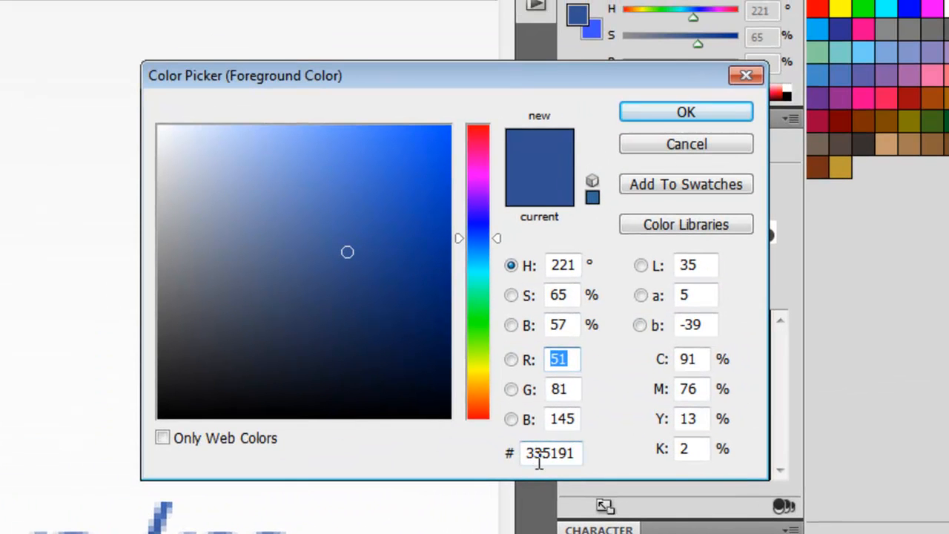
left_click(551, 453)
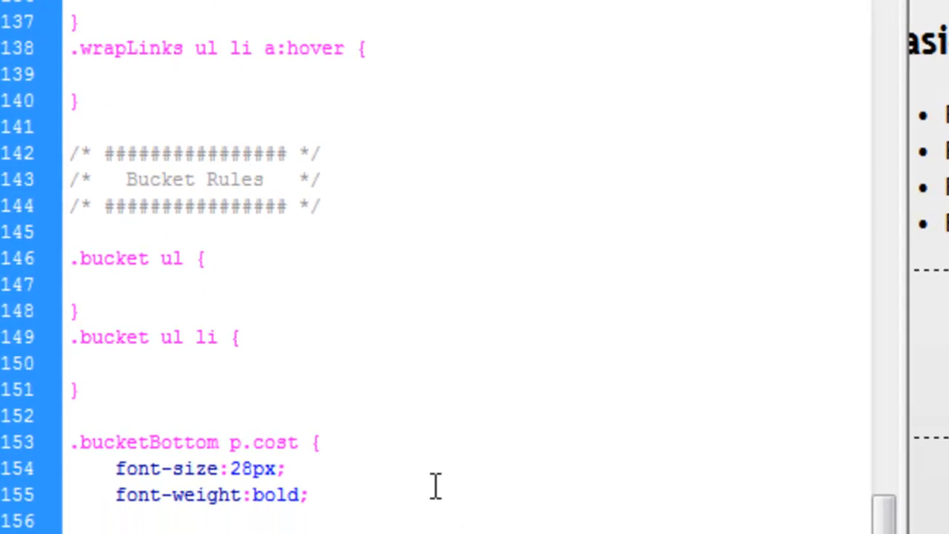
- Add color:#335191 to the .bucketBottom p.cost rule
type("color:#335191")
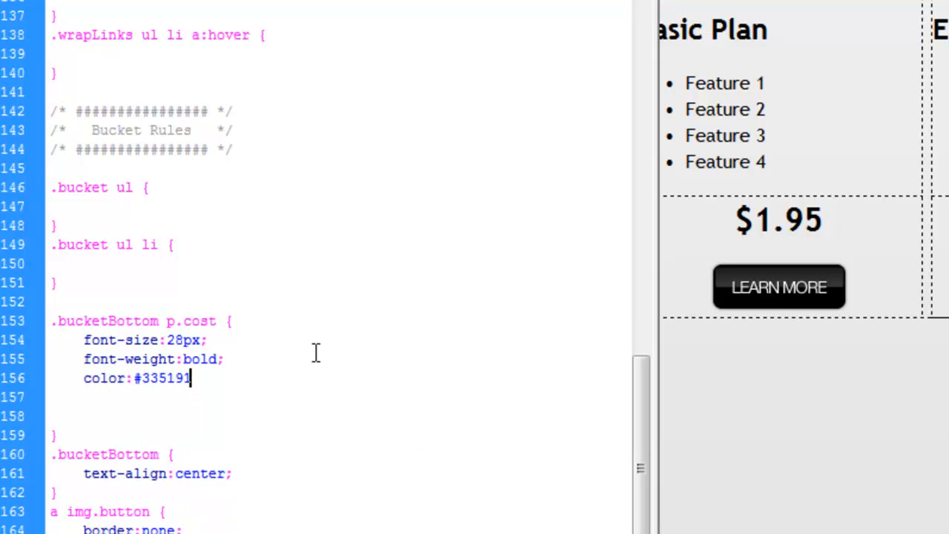
type(";")
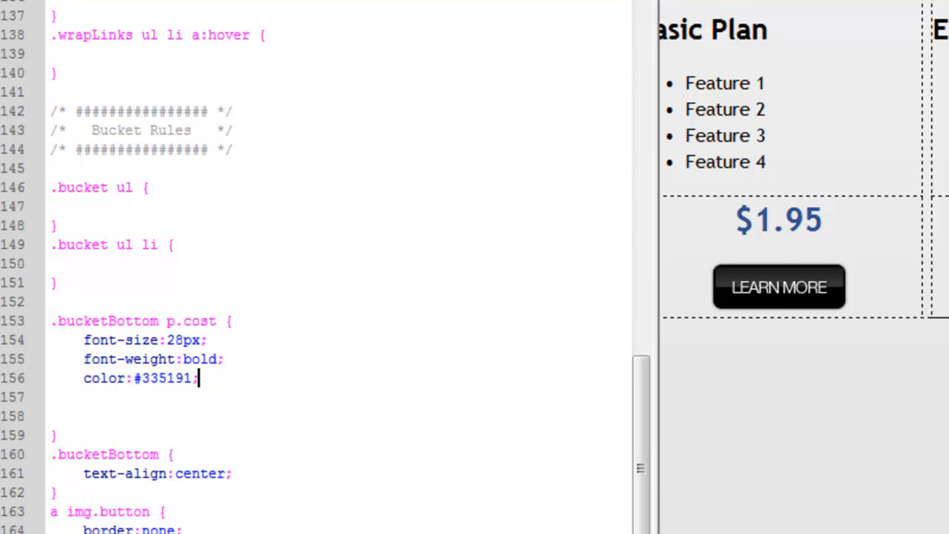
mouse_move(749, 225)
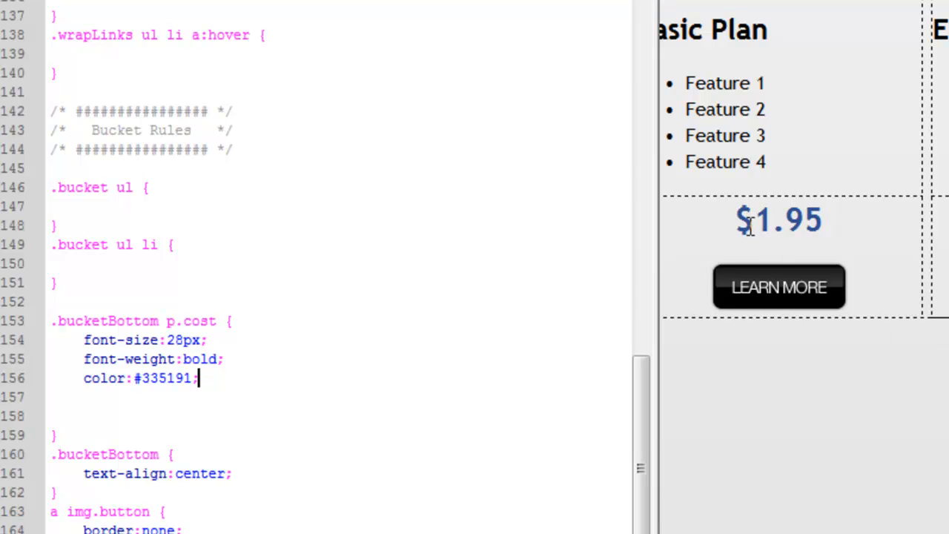
mouse_move(830, 220)
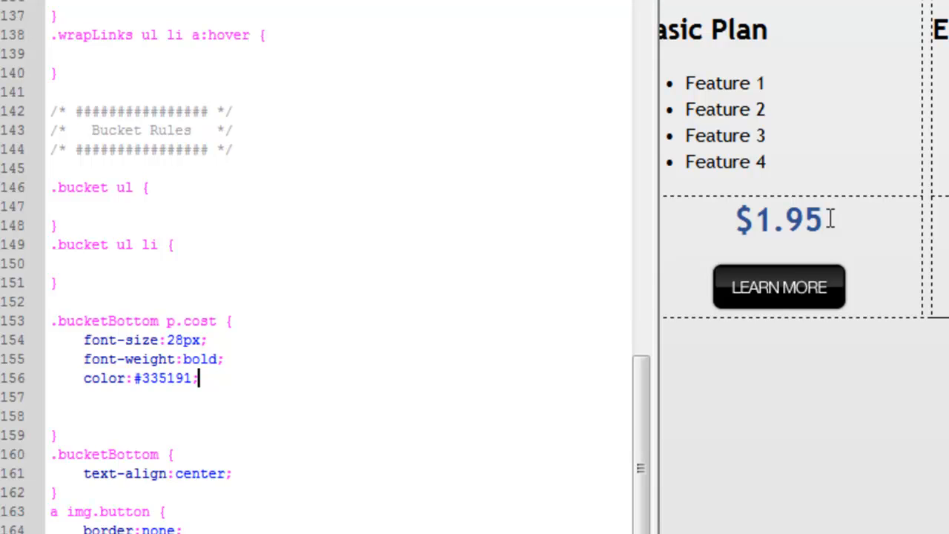
mouse_move(819, 225)
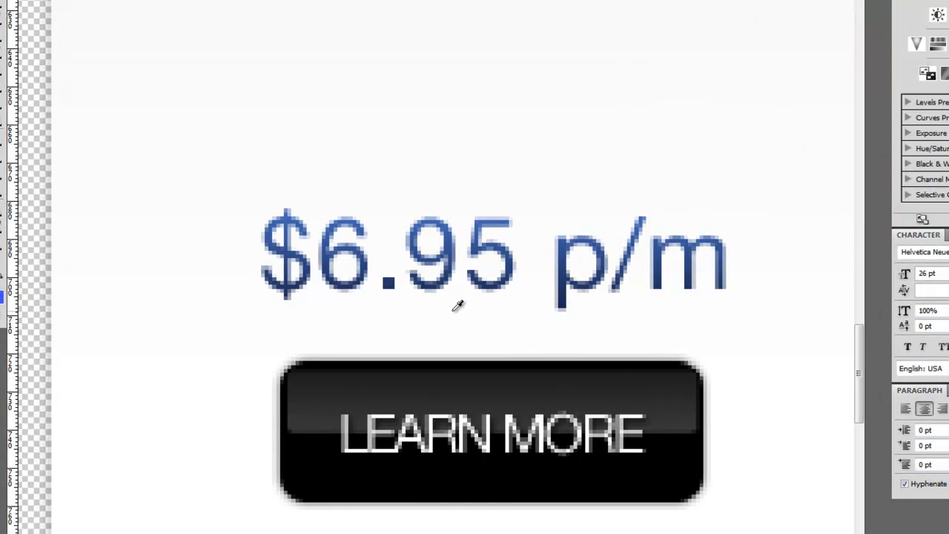
mouse_move(466, 315)
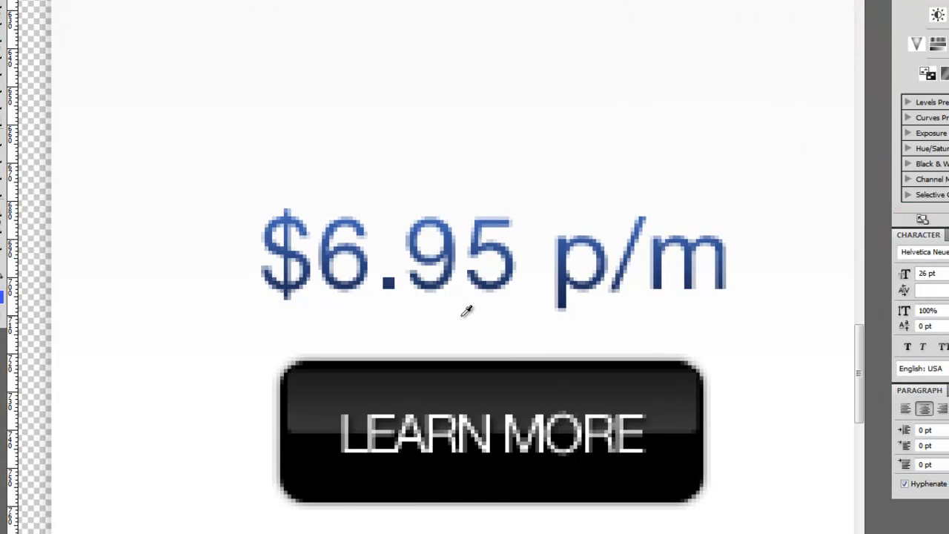
- Drag across the mockup's $6.95 p/m price and LEARN MORE button to gauge their gap
left_click_drag(423, 296, 457, 349)
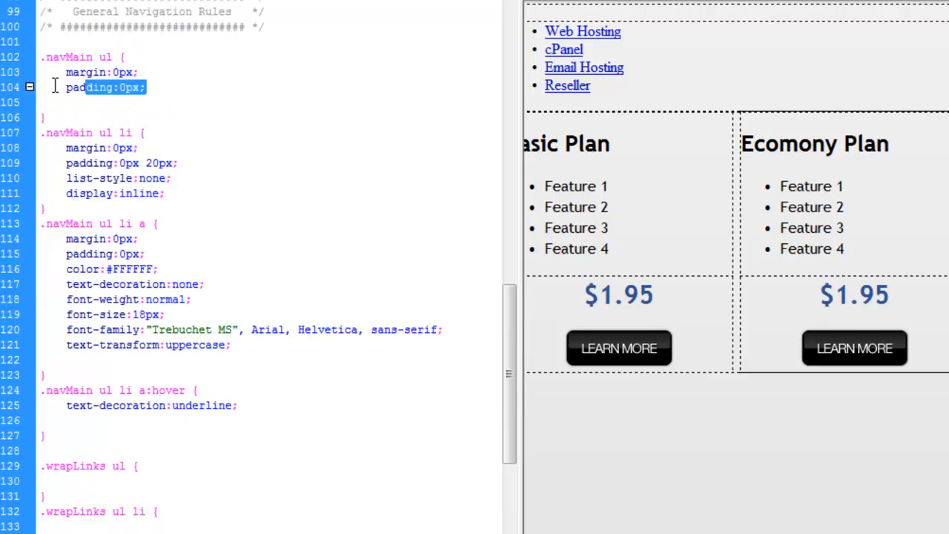
- Add margin:0px to the .bucketBottom p.cost rule
scroll("down", 3)
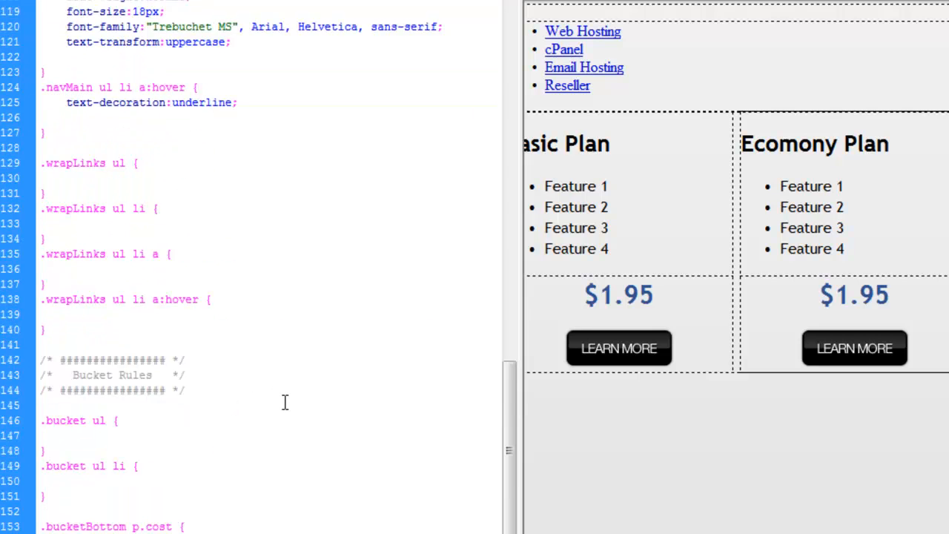
scroll("down", 3)
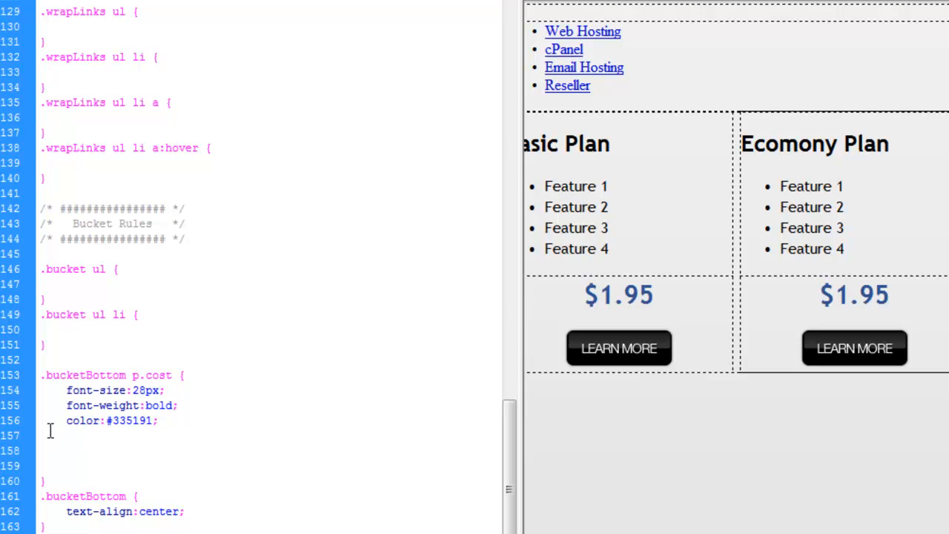
type("margin:0px;")
type("padding:0px;")
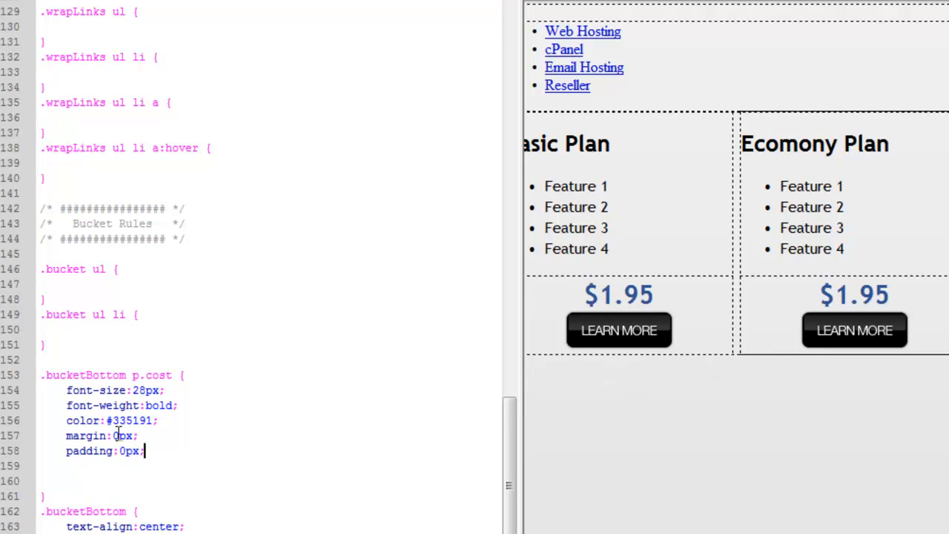
mouse_move(456, 469)
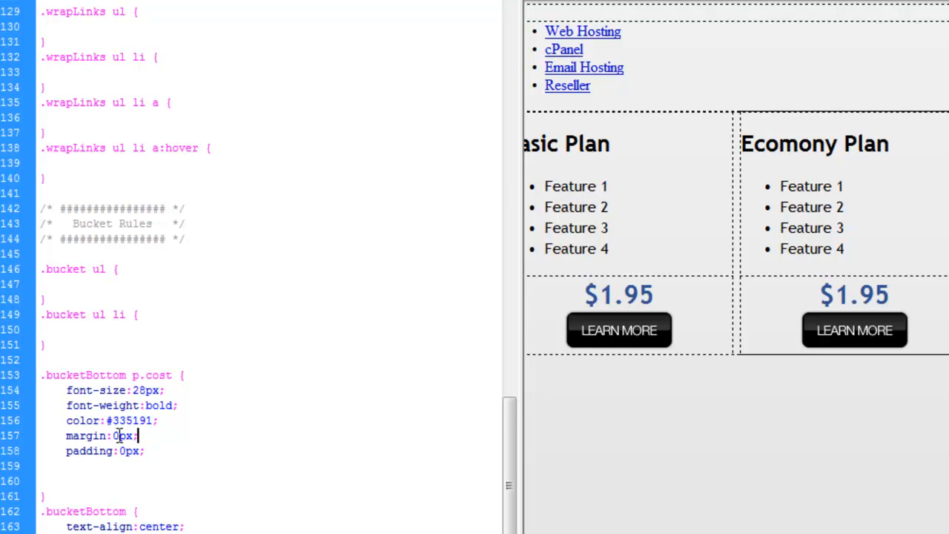
- Try price margin values of 2px, 10px and 6px, checking the preview
double_click(119, 436)
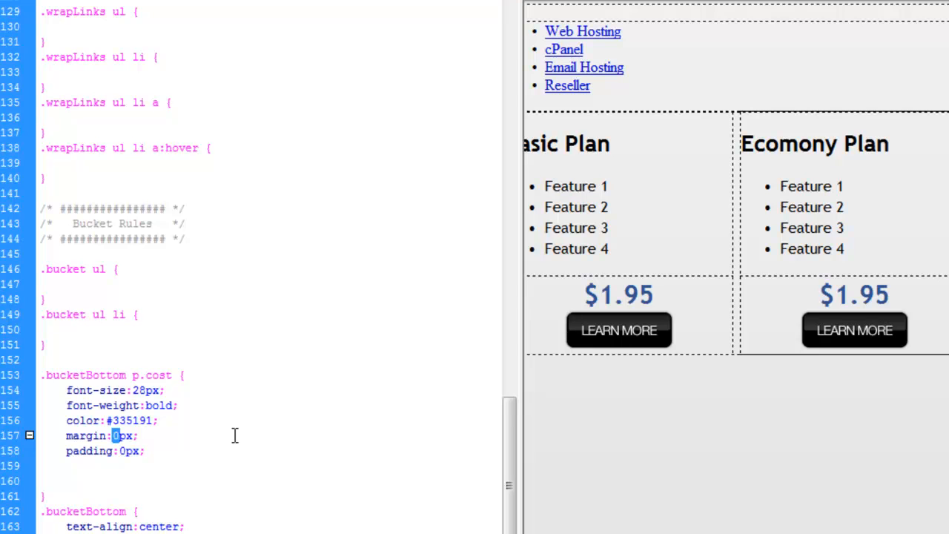
type("2")
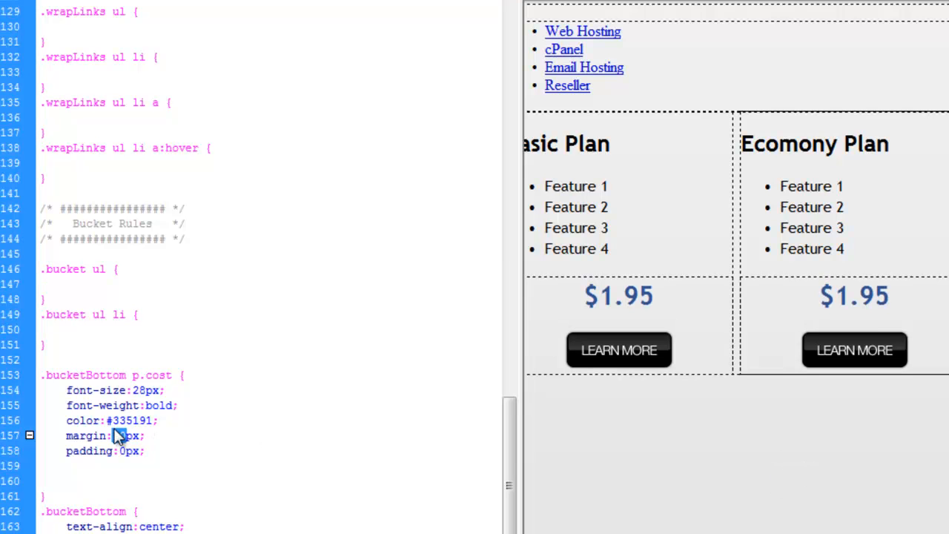
type("10")
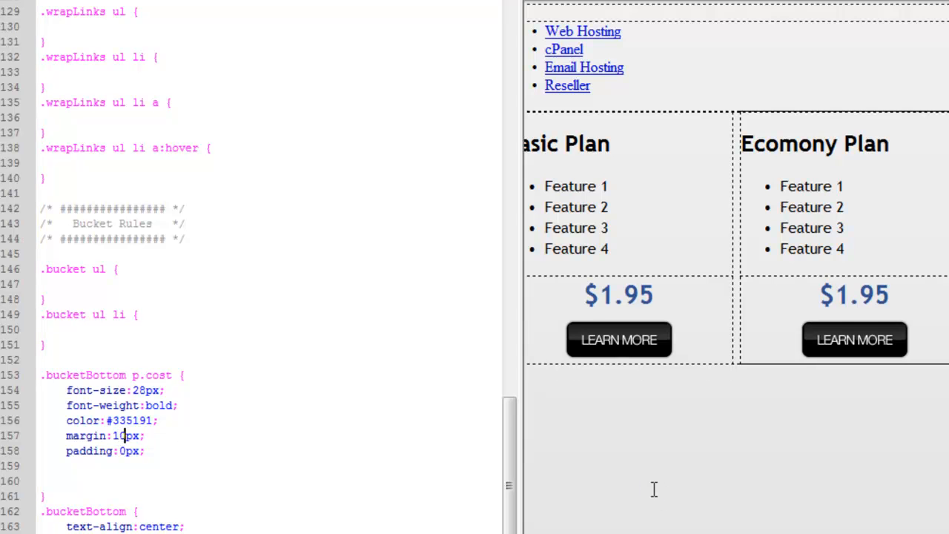
mouse_move(252, 415)
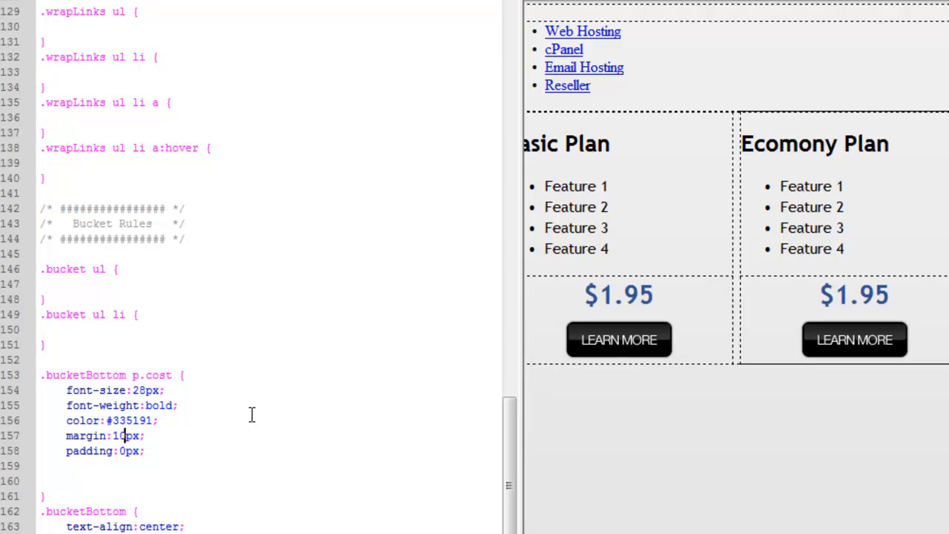
double_click(122, 436)
type("6")
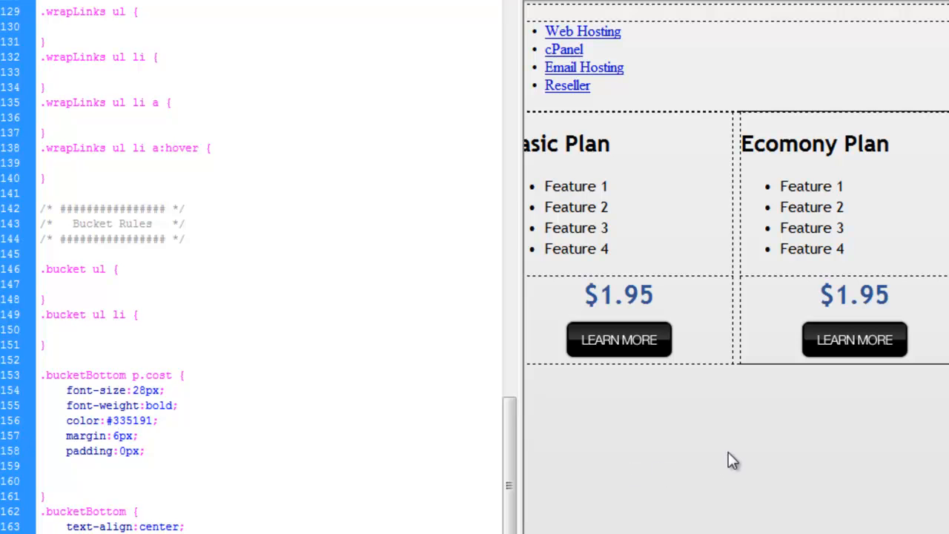
left_click(116, 436)
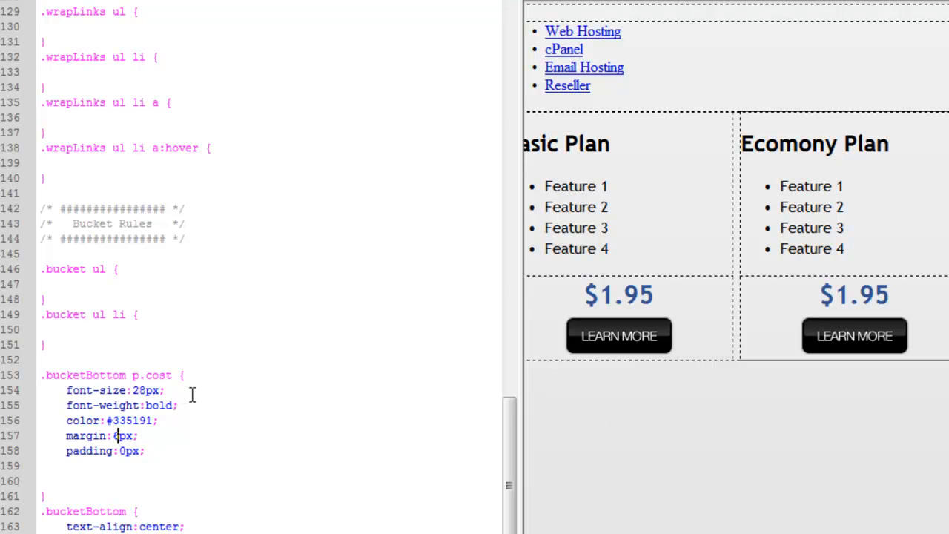
type("6")
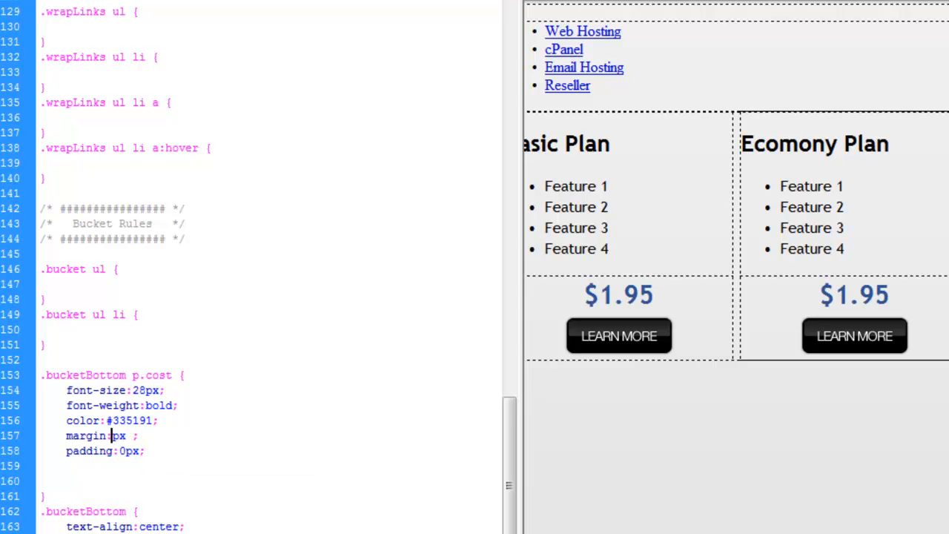
- Set the price margin to 0px 0px 6px 0px for a 6px bottom margin only
type("0")
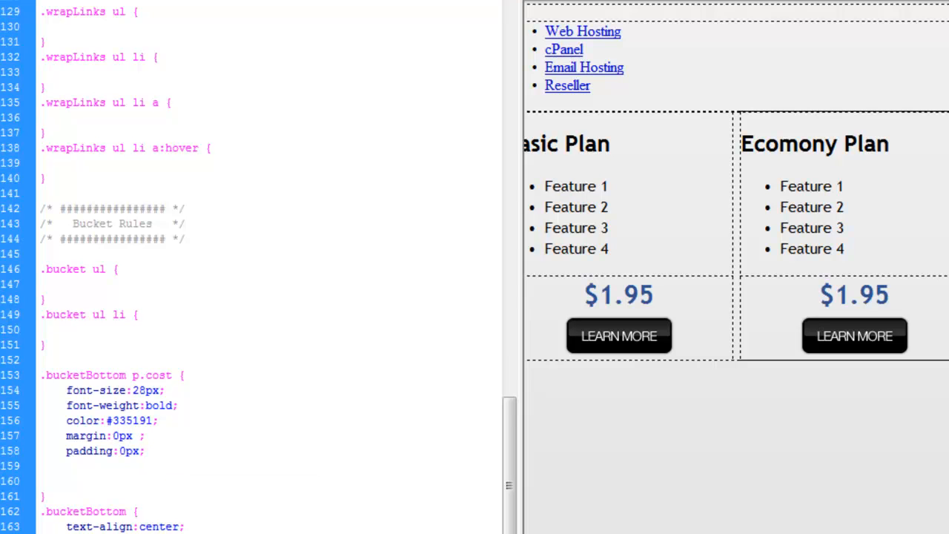
type("0px")
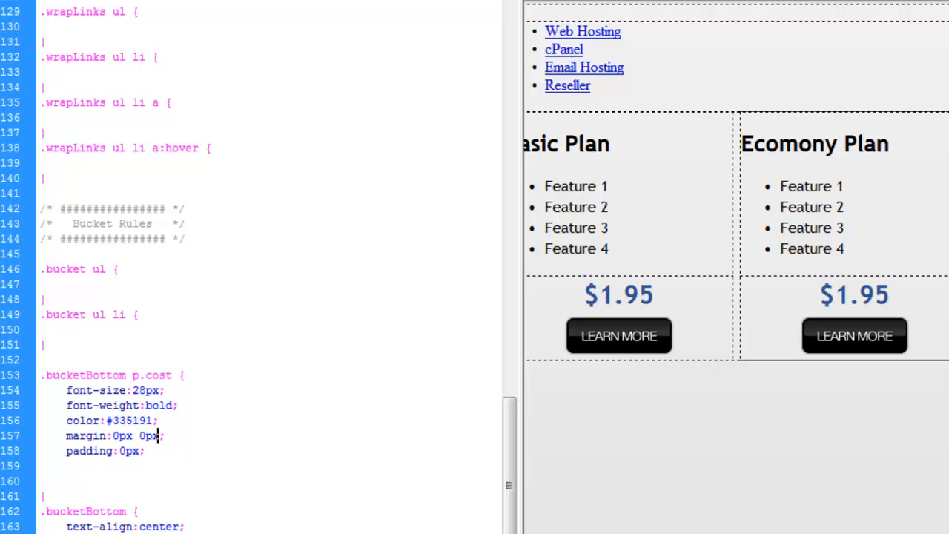
type("6px 0px")
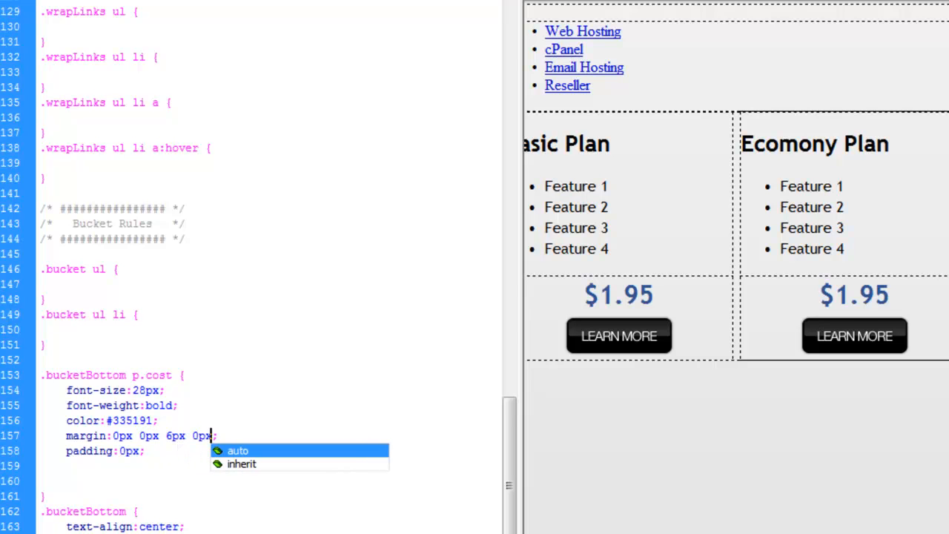